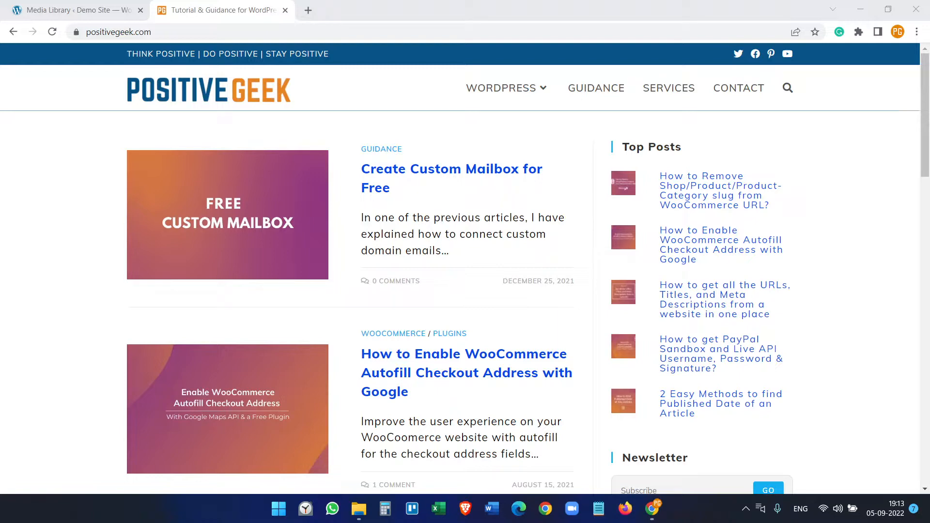
- Read through the Create Custom Mailbox for Free article, then start a new browser tab
left_click(451, 168)
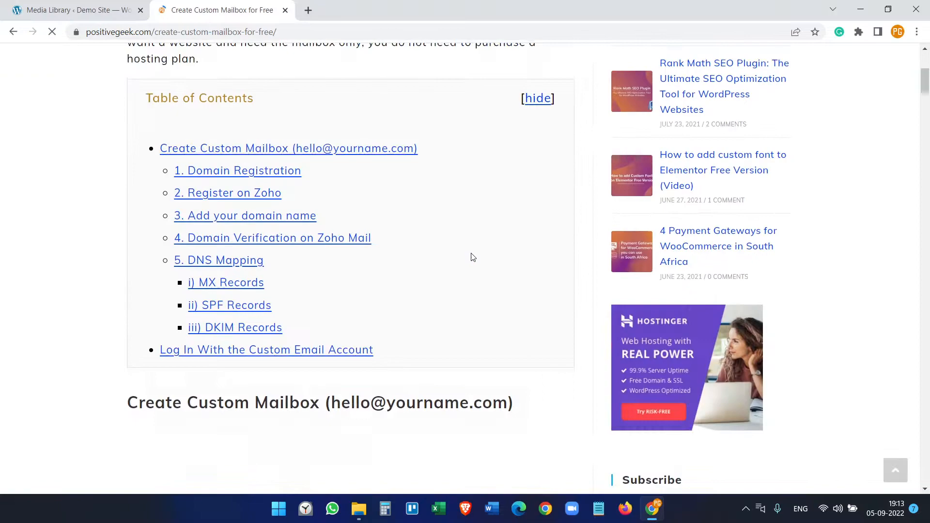
scroll("down", 3)
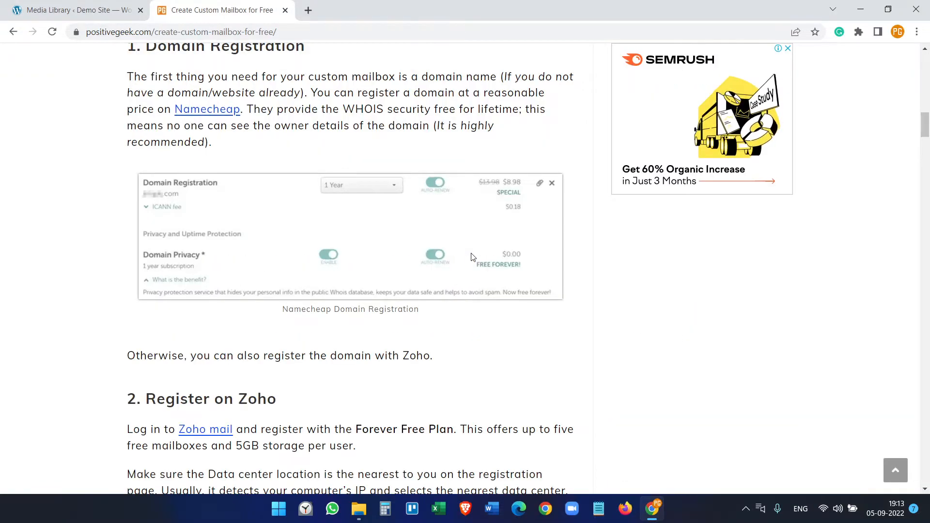
scroll("down", 3)
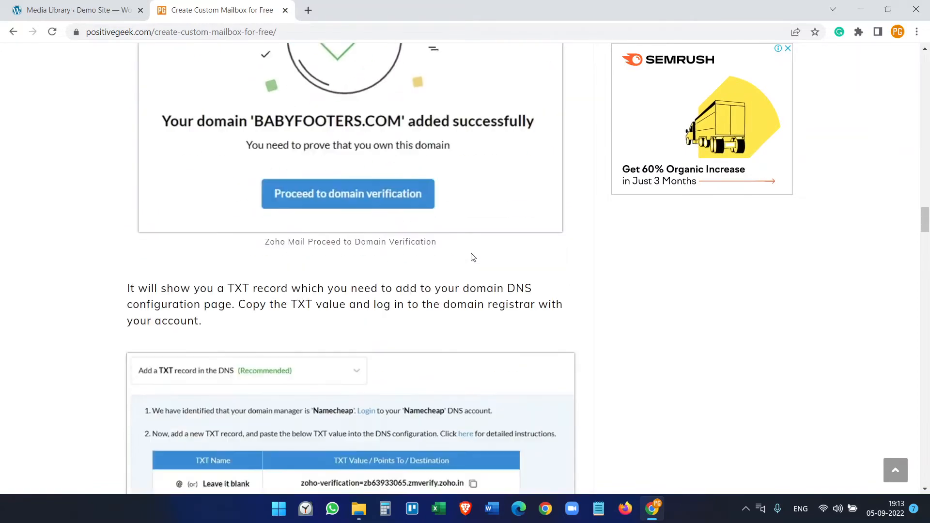
scroll("down", 3)
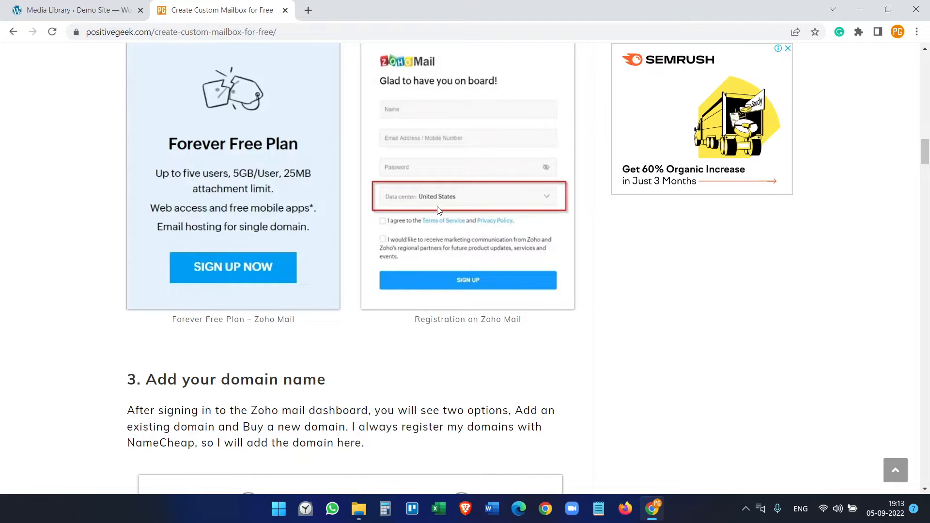
mouse_move(483, 206)
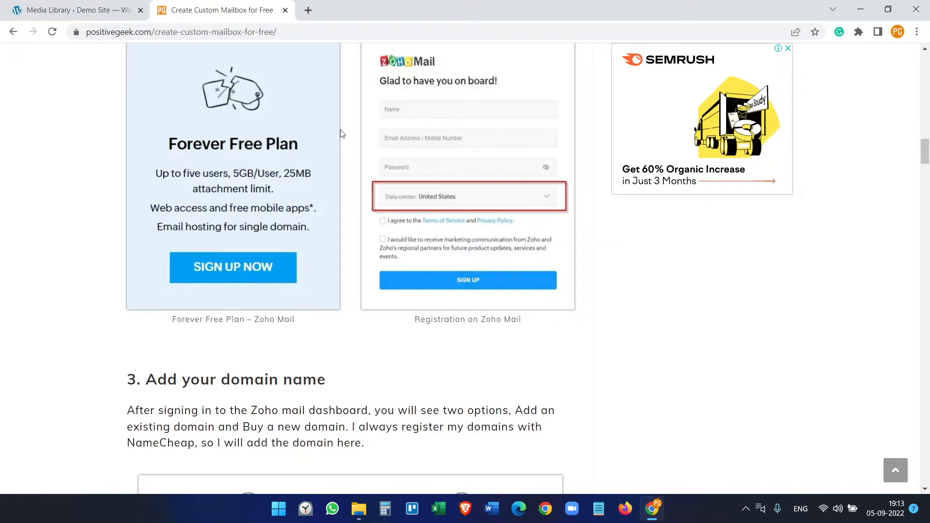
left_click(451, 10)
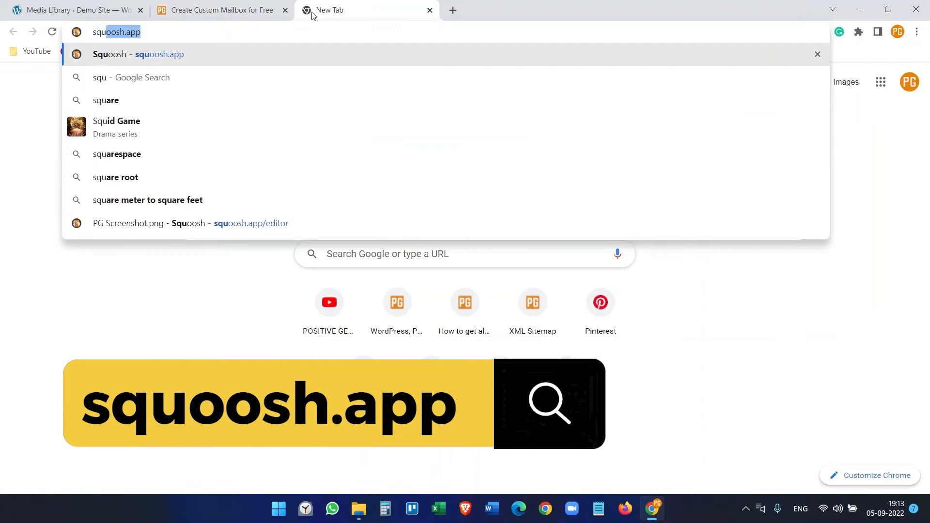
- Load squoosh.app so the Squoosh home page with its drop area appears
type("squoosh.app")
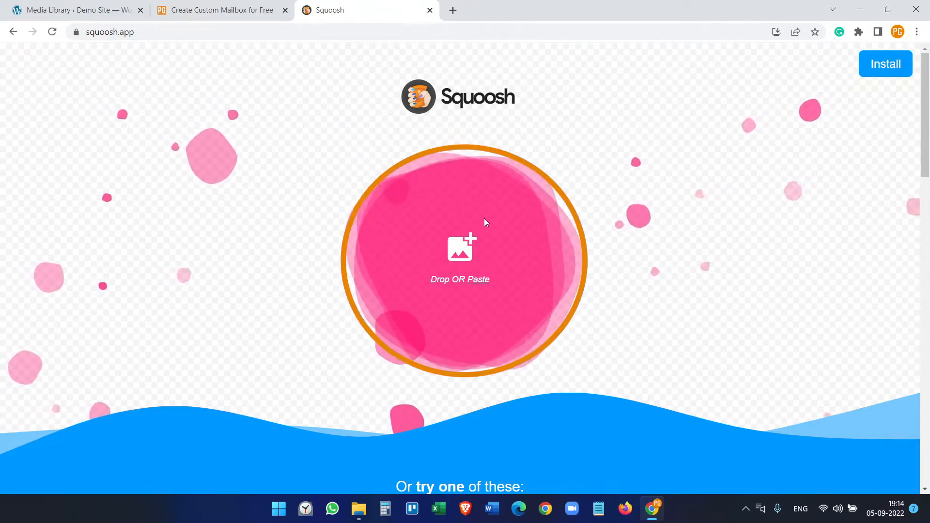
- Paste the Positive Geek screenshot into Squoosh, compressed with MozJPEG quality 75 to ~127 kB
left_click(460, 249)
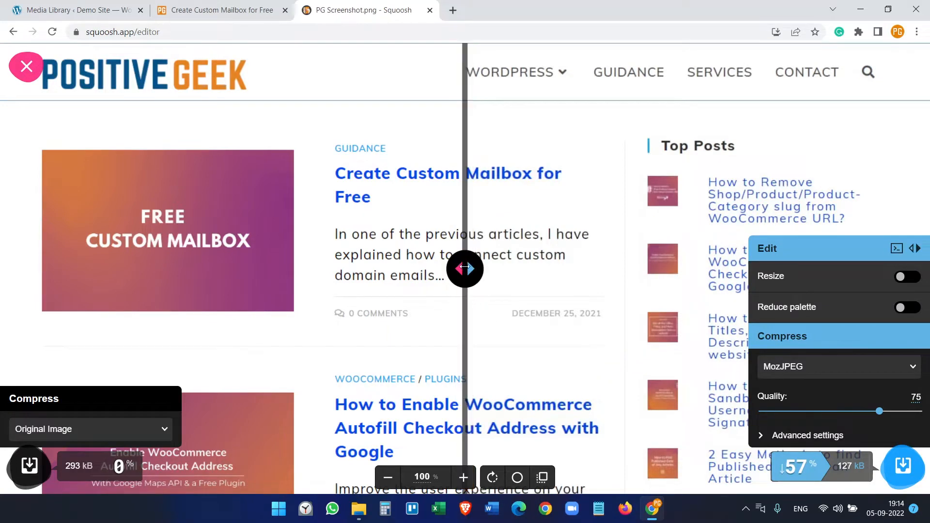
mouse_move(579, 203)
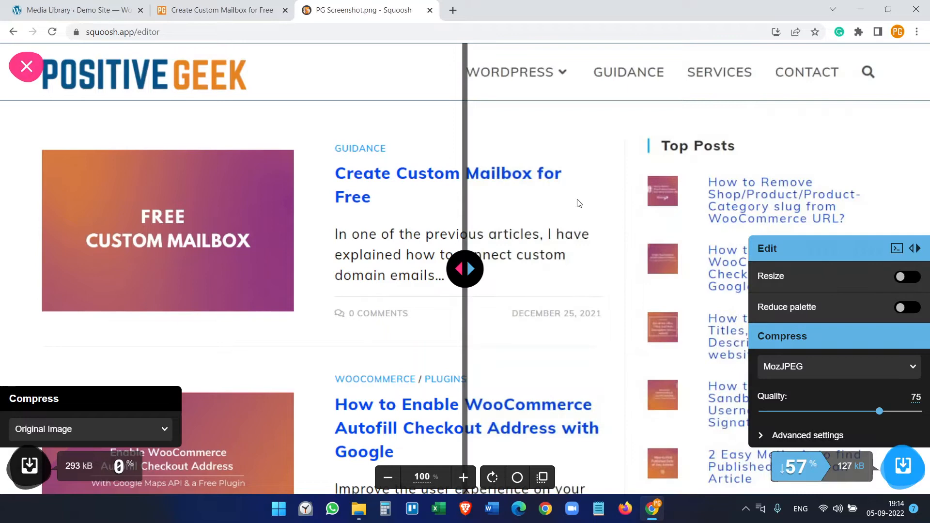
mouse_move(613, 182)
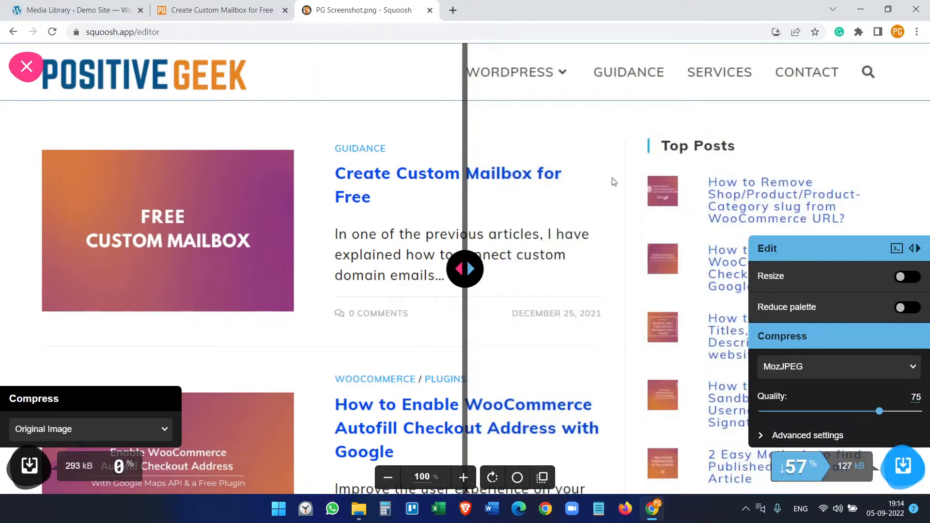
mouse_move(700, 256)
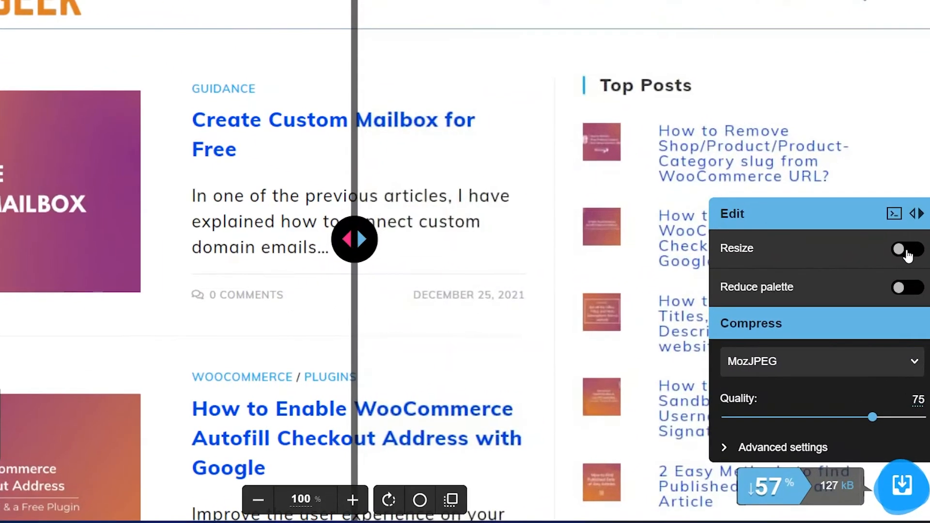
- Enable Resize at width 1000, height 600 with Maintain aspect ratio unticked (49.7 kB)
left_click(907, 249)
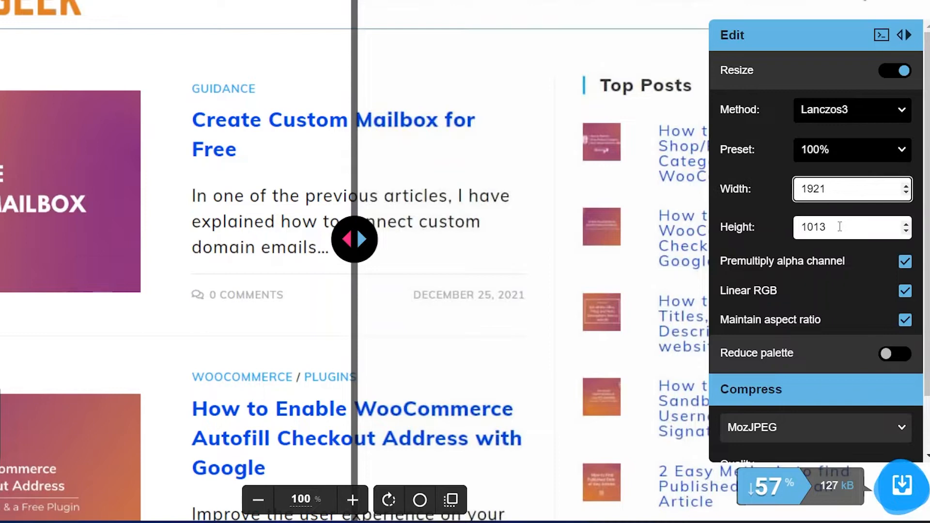
type("1000")
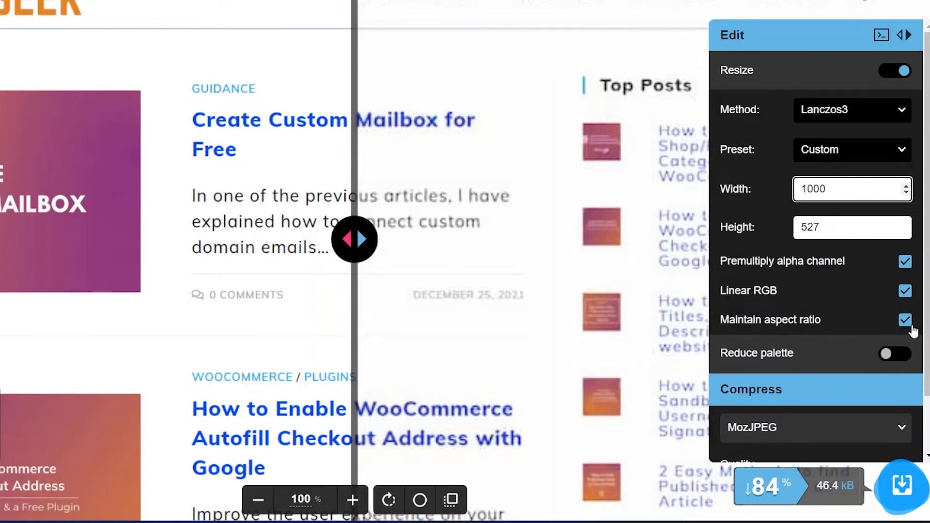
left_click(905, 319)
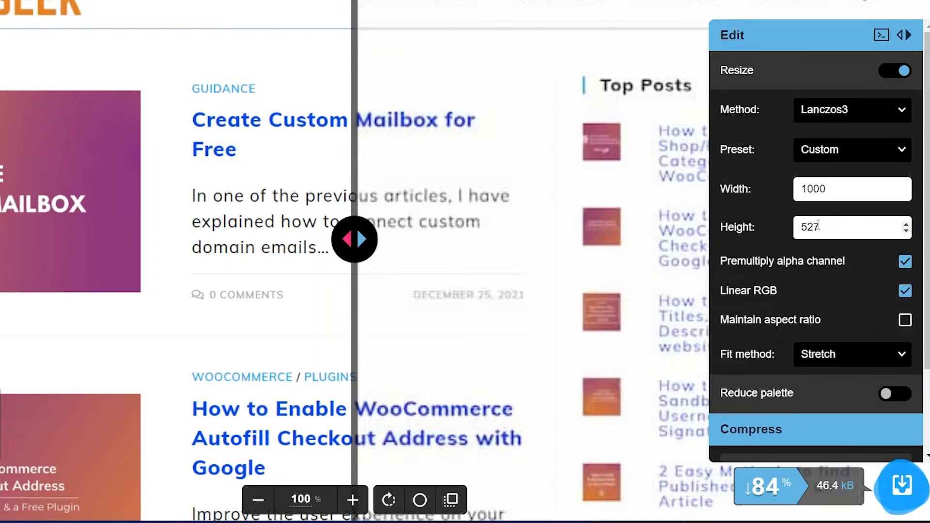
left_click(848, 227)
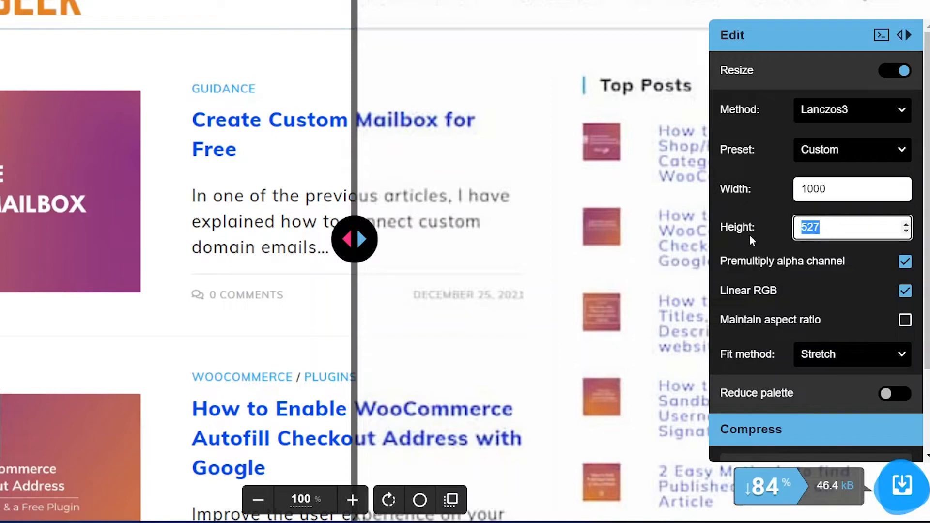
type("600")
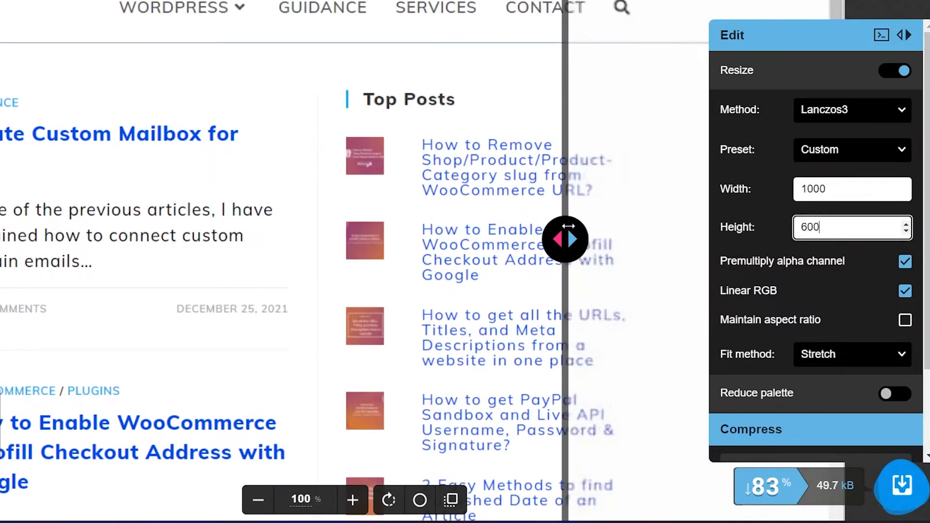
- Slide the before/after comparison divider across the screenshot to check quality
left_click_drag(563, 241, 451, 240)
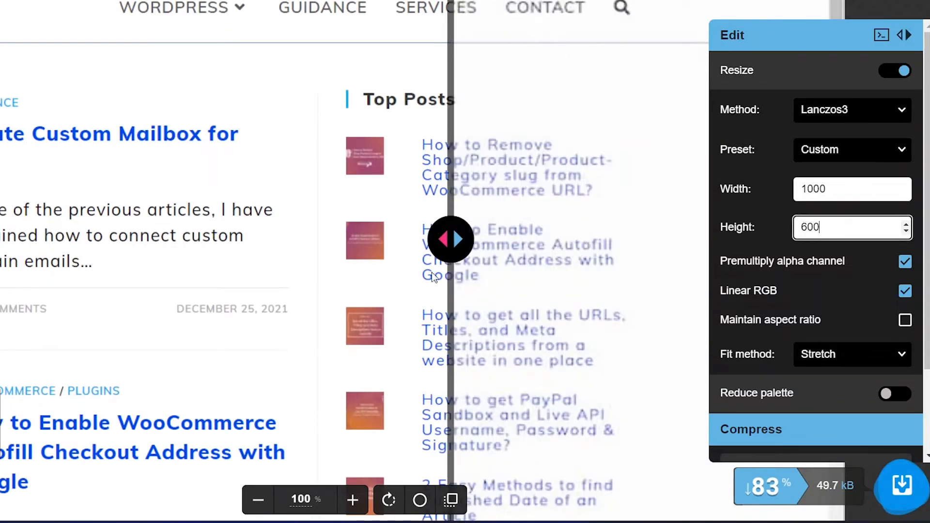
mouse_move(552, 329)
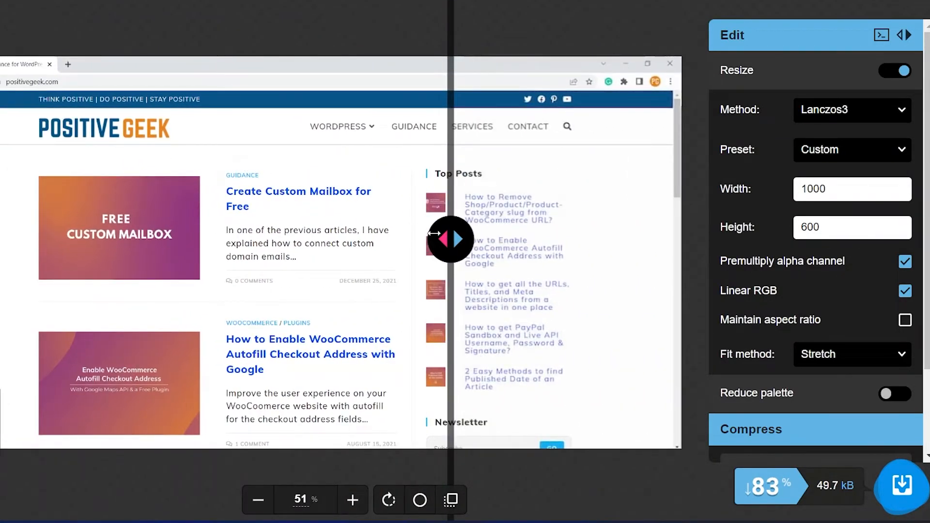
left_click_drag(451, 239, 508, 240)
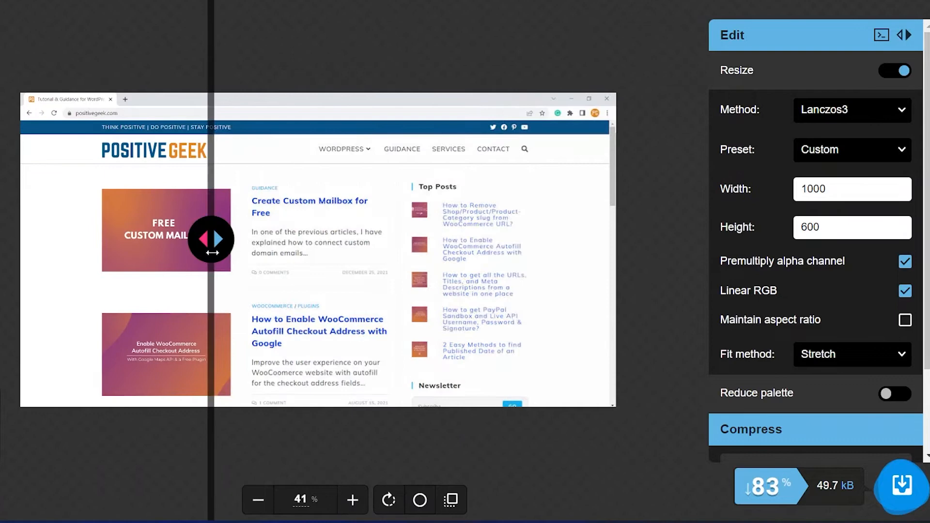
left_click_drag(209, 238, 334, 239)
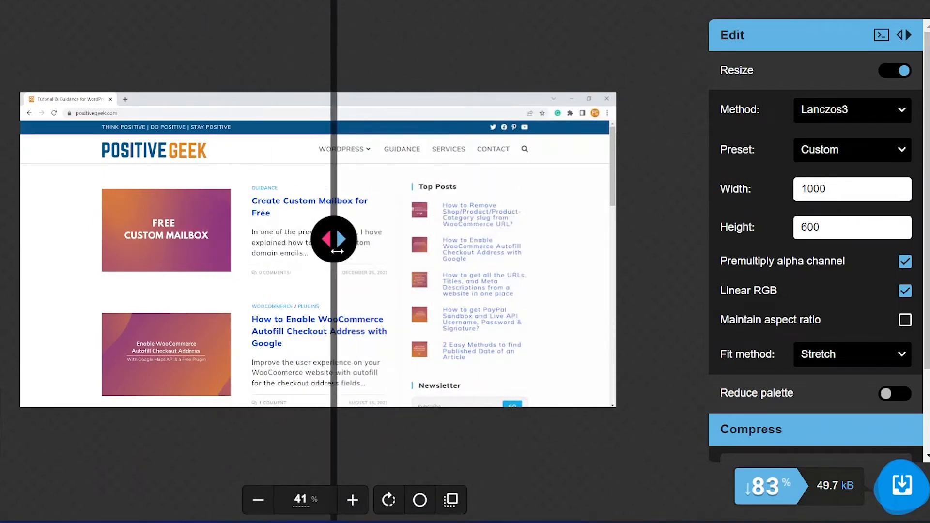
mouse_move(399, 289)
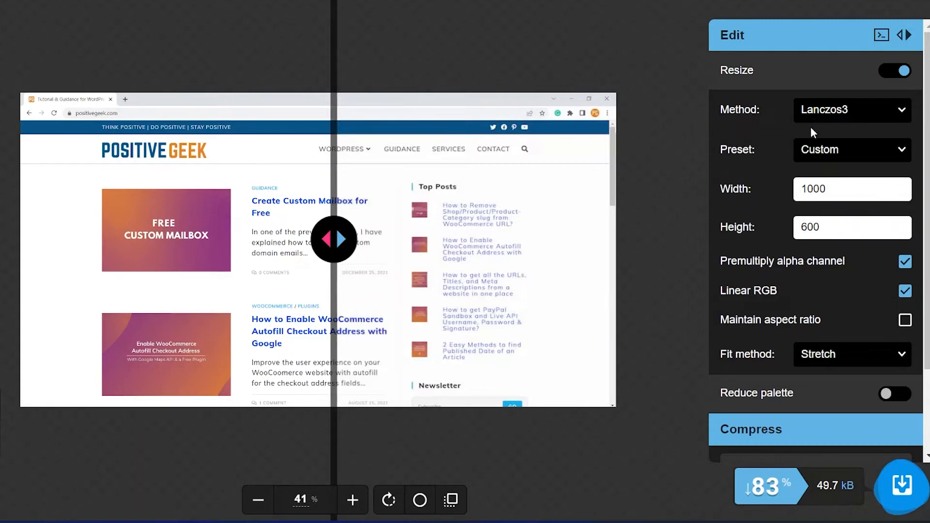
mouse_move(863, 106)
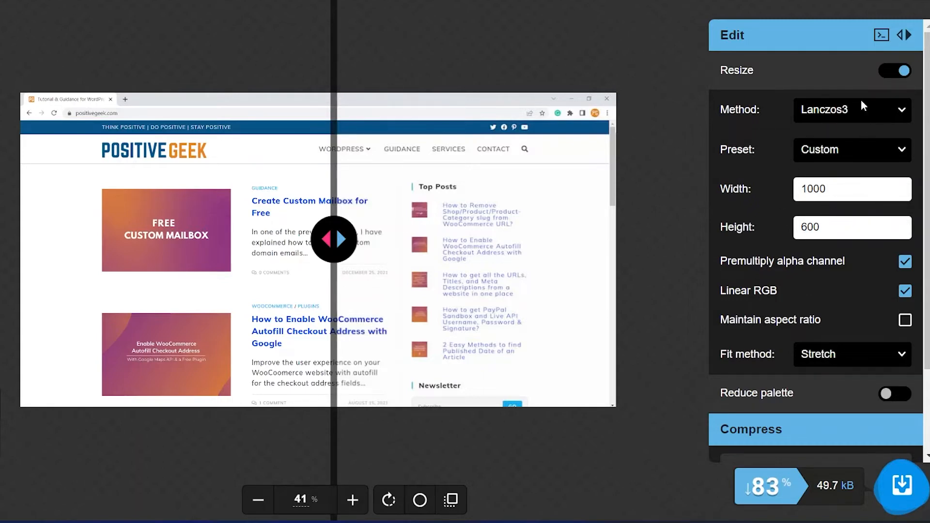
- Turn resizing back off and switch the compression format to WebP
left_click(896, 73)
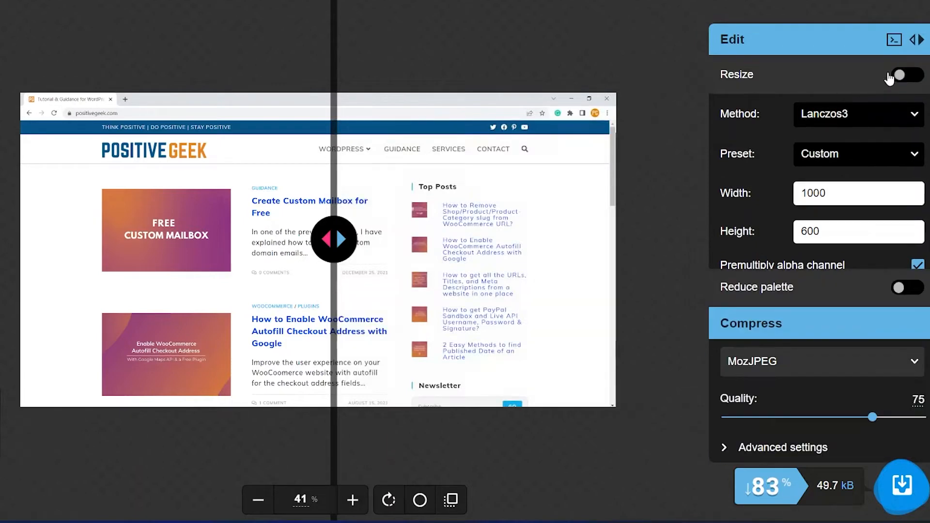
left_click(907, 74)
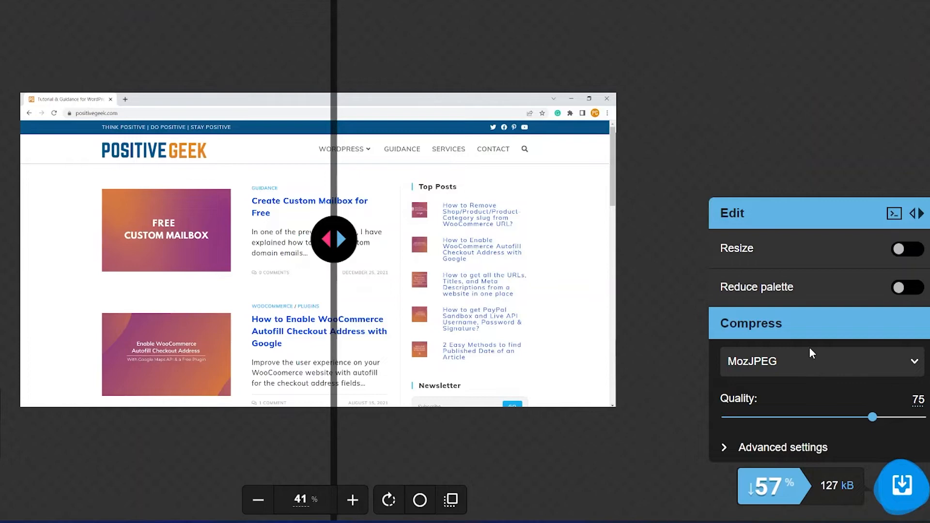
left_click(820, 361)
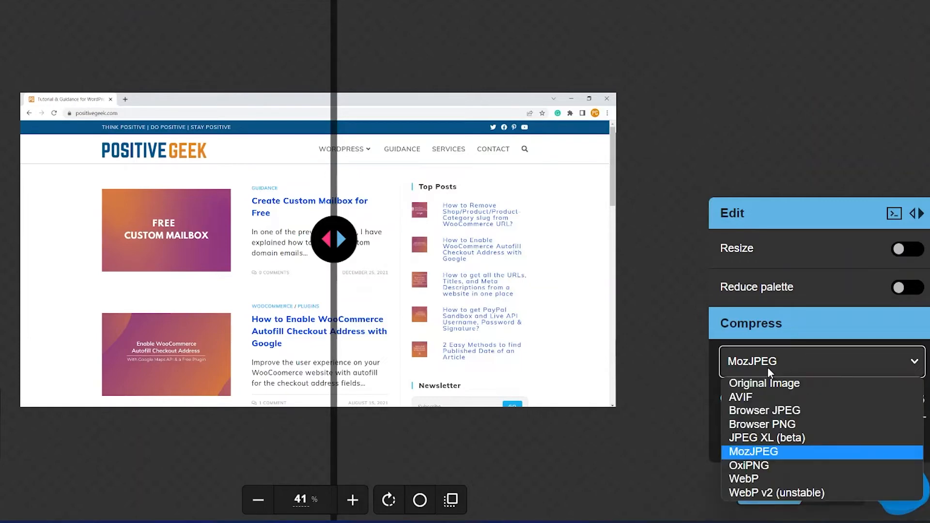
mouse_move(768, 493)
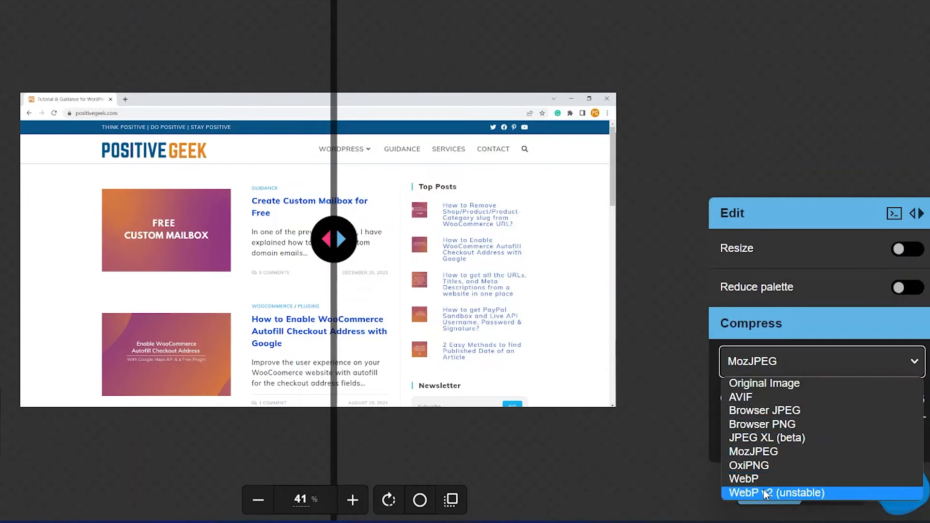
mouse_move(768, 424)
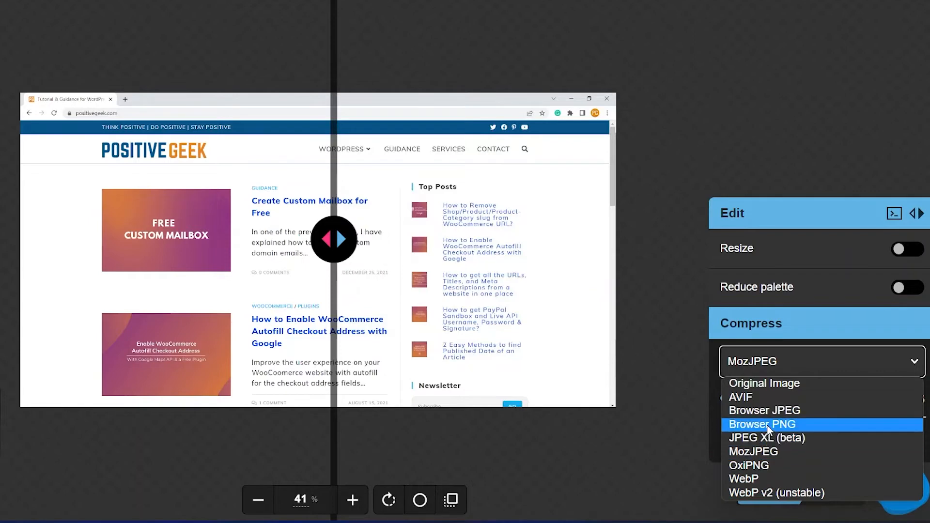
mouse_move(767, 466)
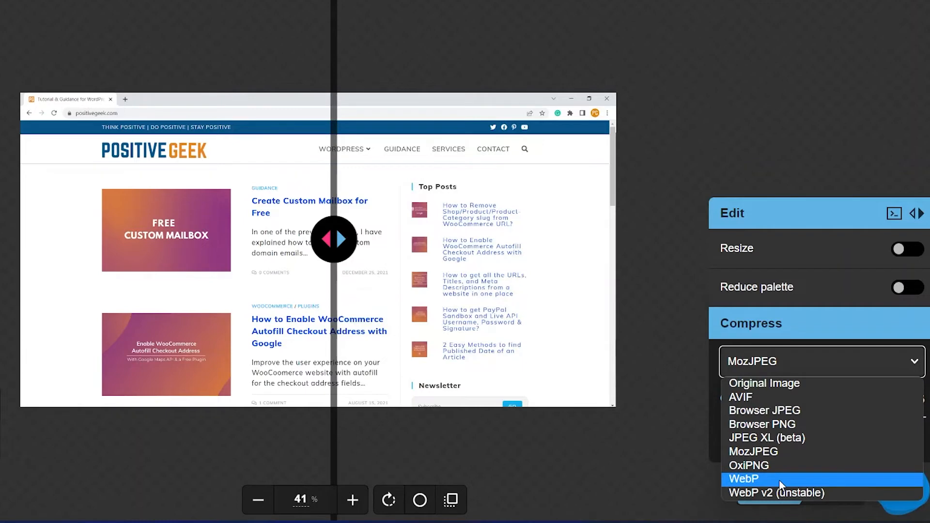
left_click(743, 479)
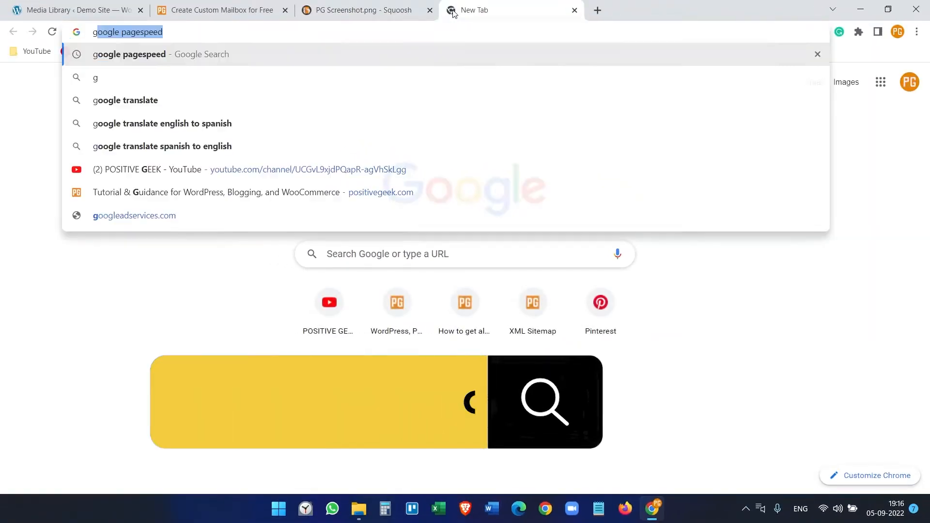
- Search Google for PageSpeed Insights, open it with its URL box, then return to the article tab
type("googlle")
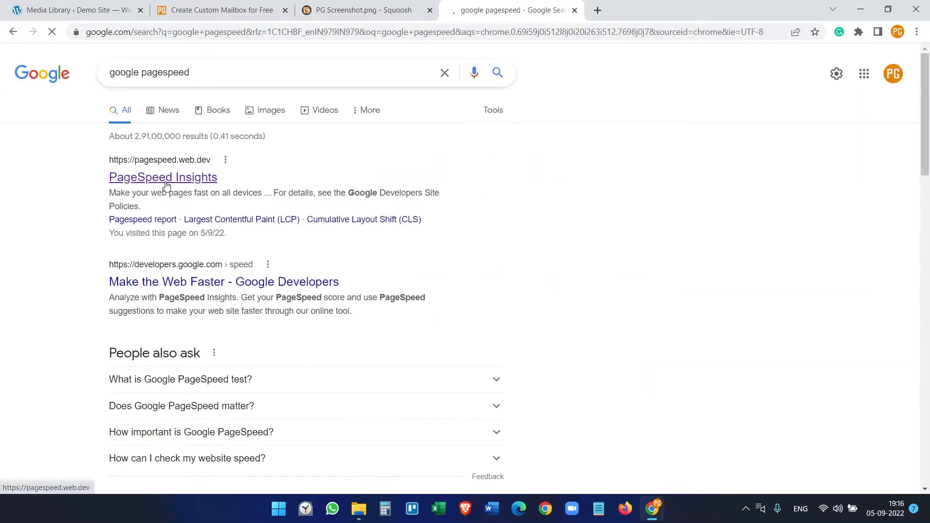
left_click(163, 177)
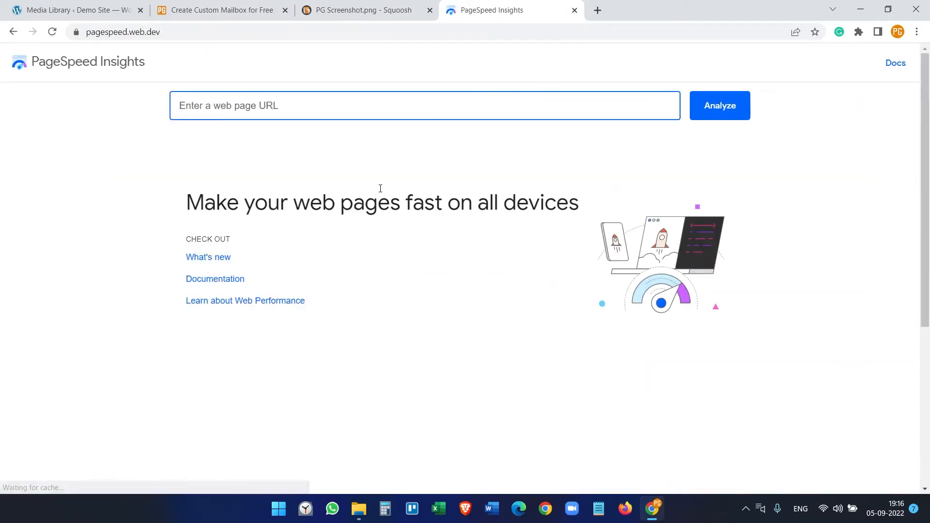
left_click(718, 105)
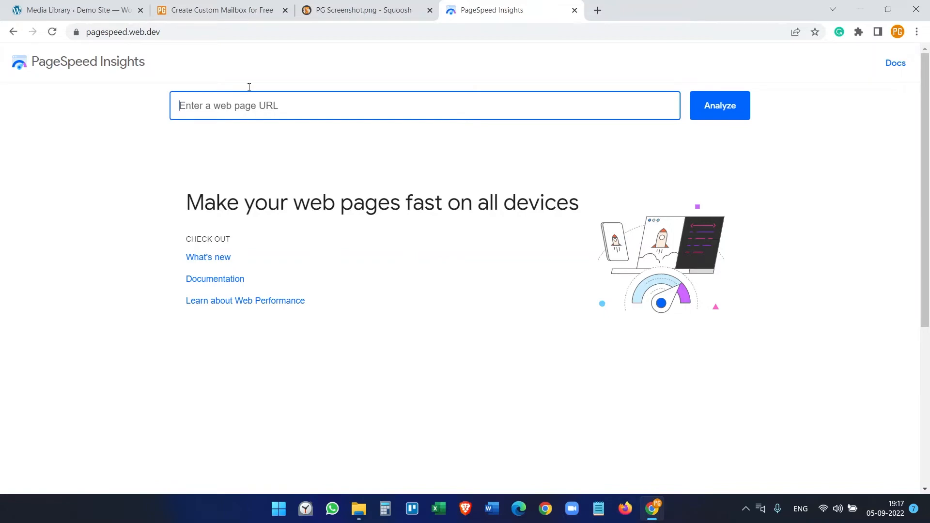
left_click(219, 10)
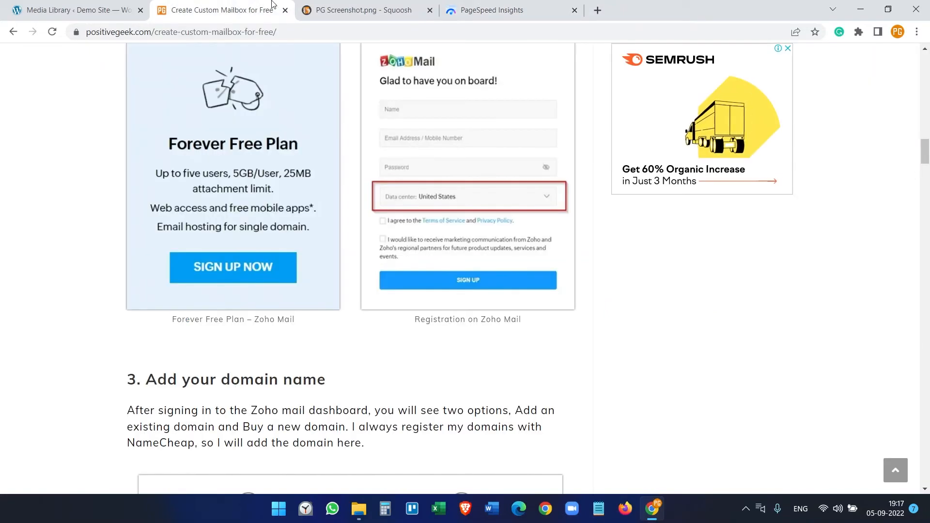
- In Squoosh, raise WebP effort to 5 and try quality 89.1, 71.1, then 84.6
left_click(362, 11)
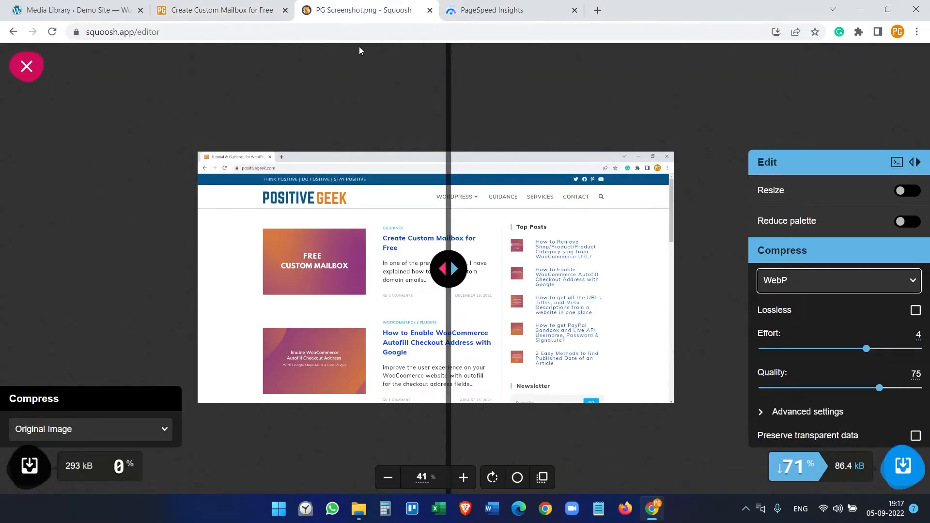
left_click_drag(447, 267, 501, 268)
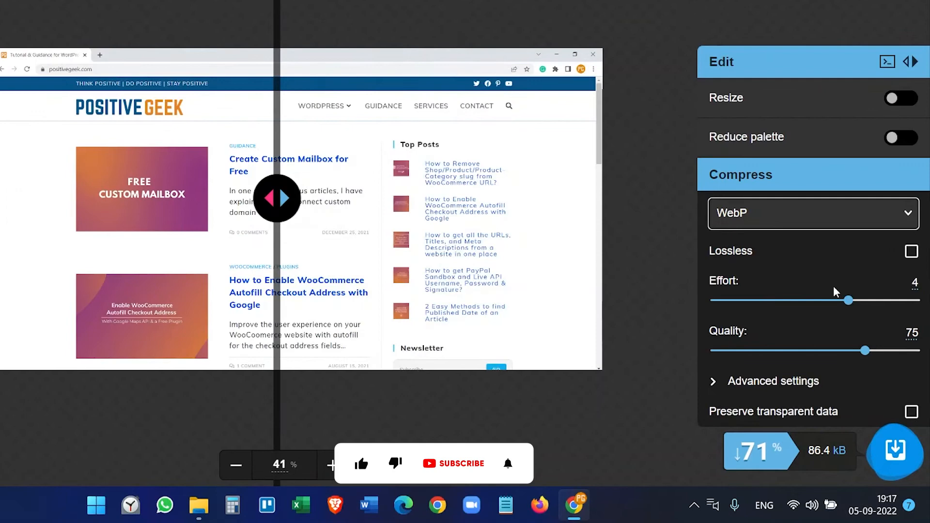
left_click_drag(864, 351, 889, 350)
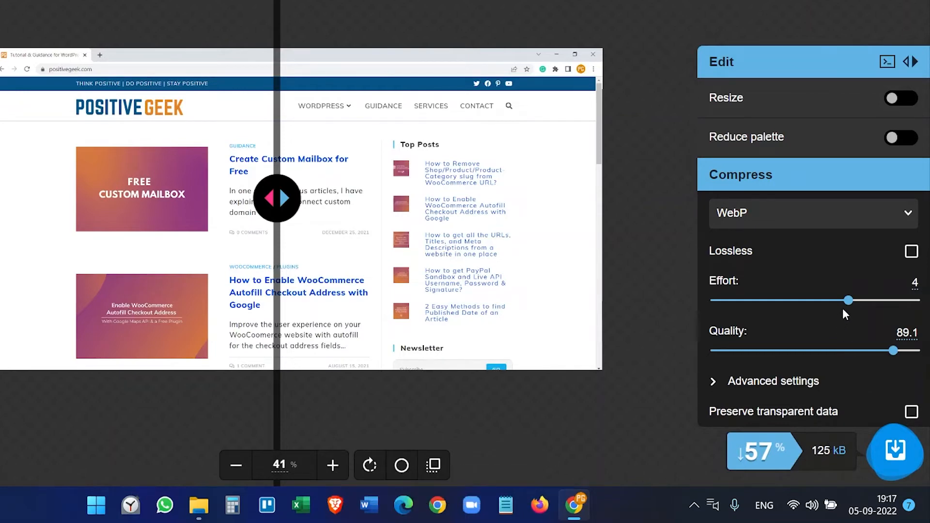
left_click_drag(848, 301, 881, 301)
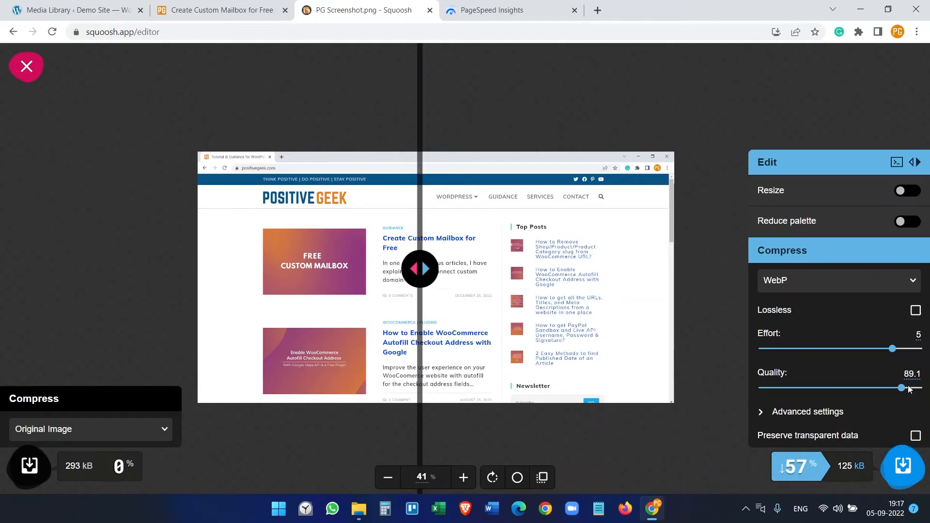
left_click_drag(907, 388, 872, 388)
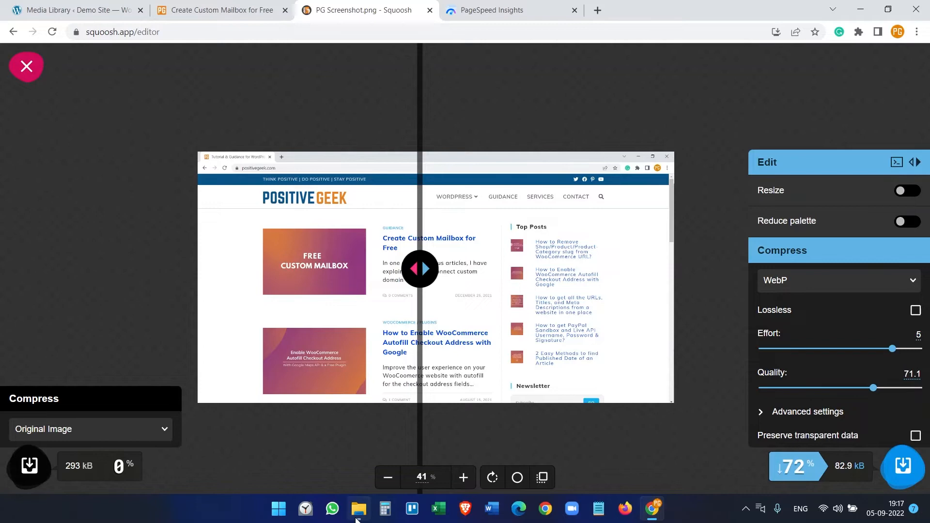
left_click(359, 508)
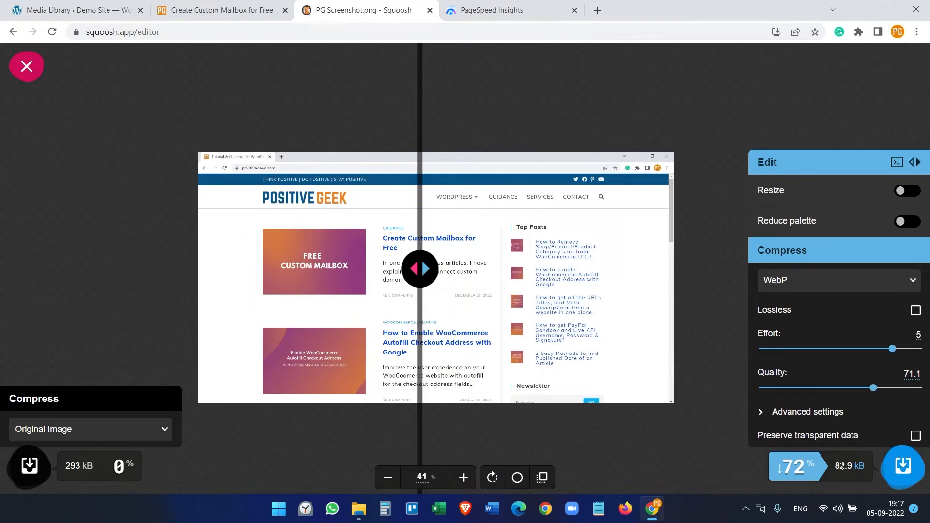
left_click_drag(872, 388, 894, 388)
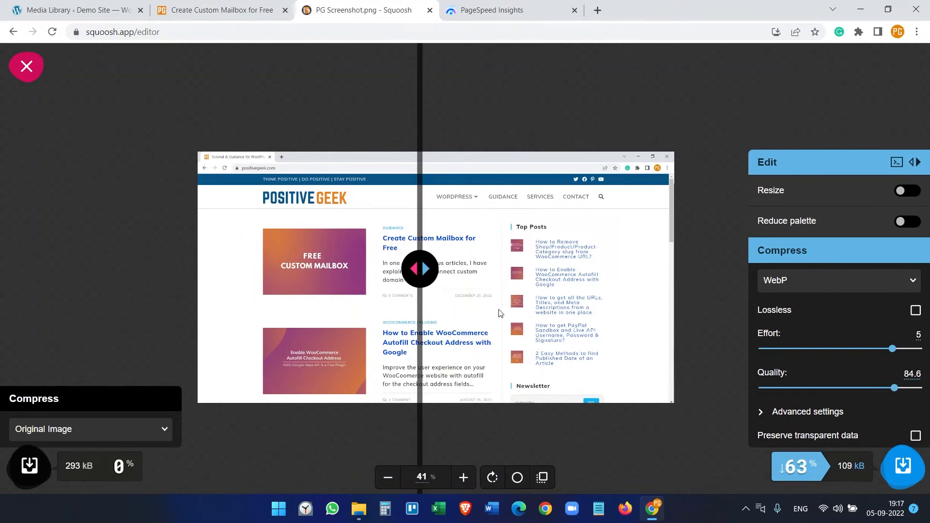
- Compare original and WebP over the mailbox banner, trying quality 97.9 and settling at 85.9 (~113 kB)
left_click_drag(419, 267, 589, 267)
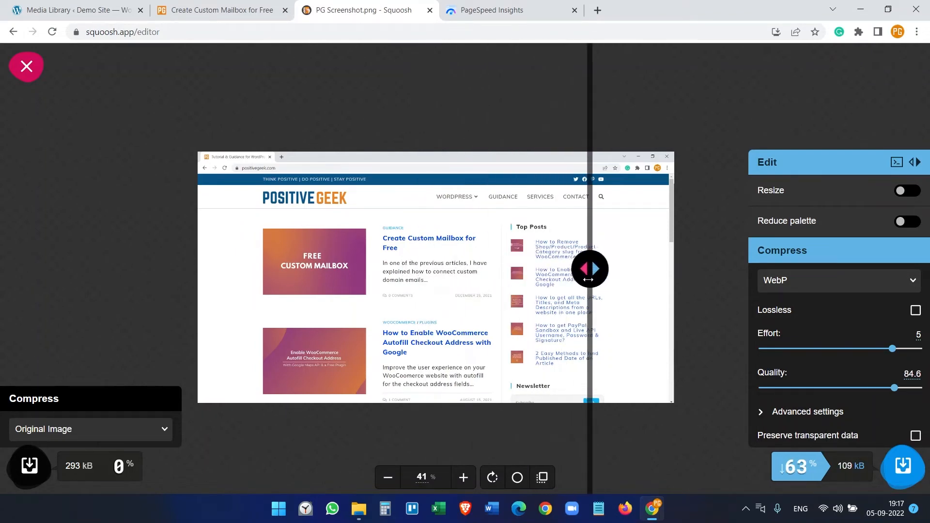
left_click_drag(589, 268, 364, 268)
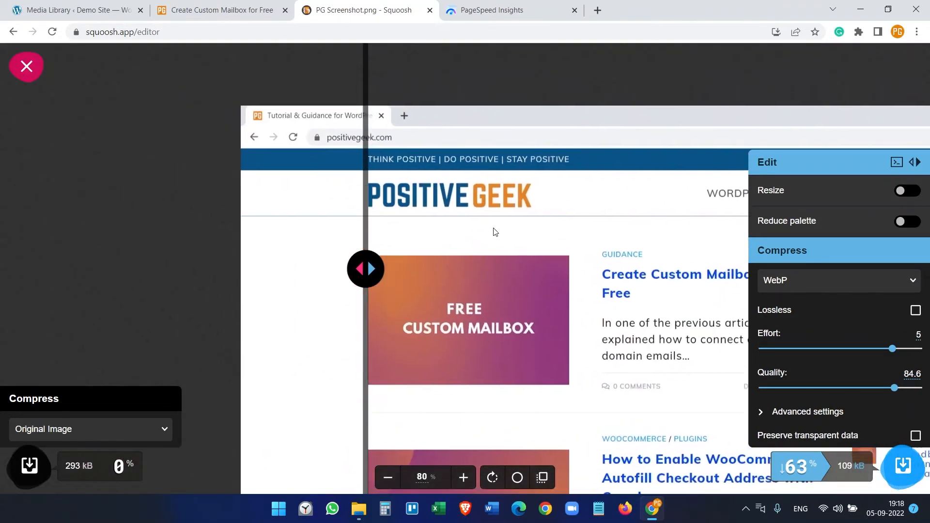
left_click_drag(365, 269, 452, 269)
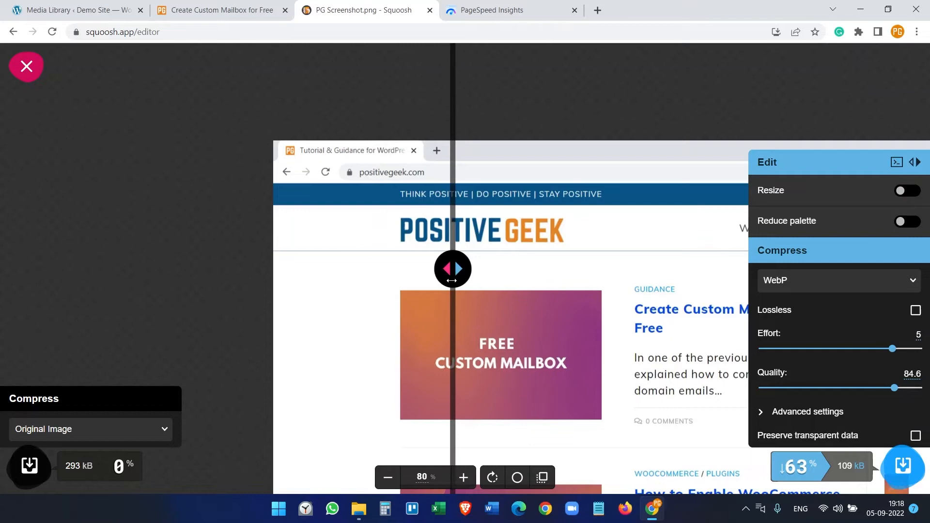
left_click_drag(452, 268, 491, 269)
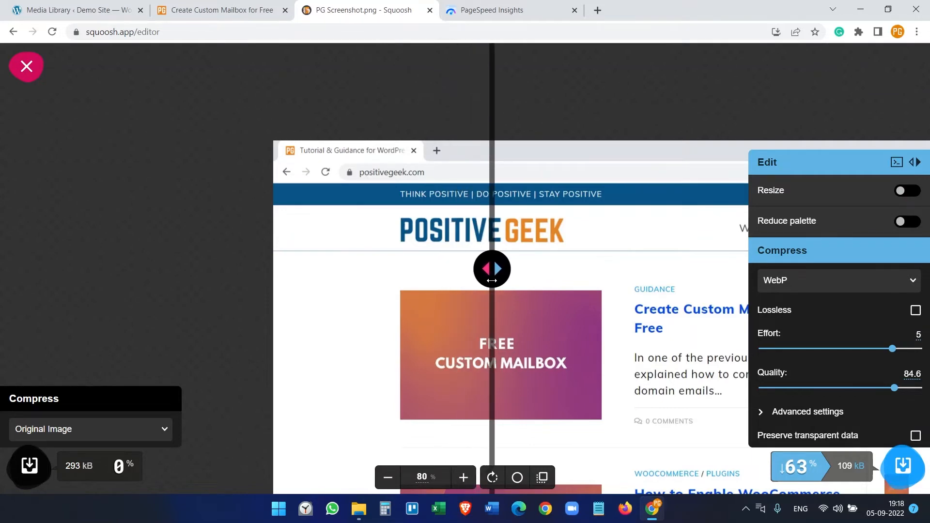
left_click_drag(491, 268, 505, 268)
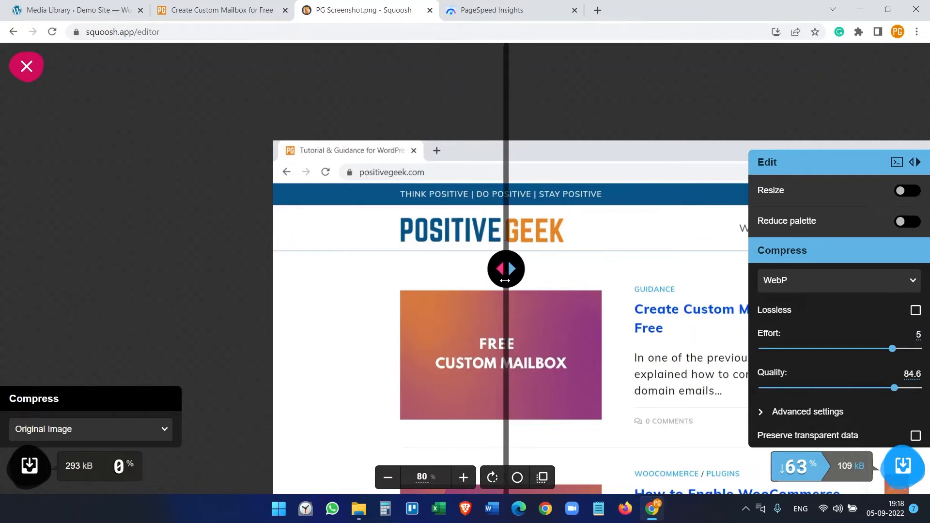
left_click_drag(895, 387, 915, 387)
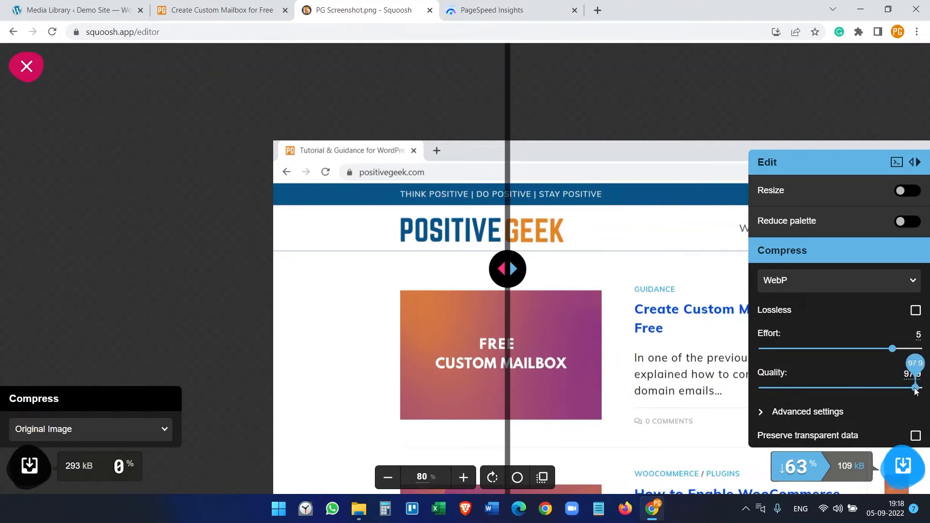
left_click_drag(915, 388, 896, 388)
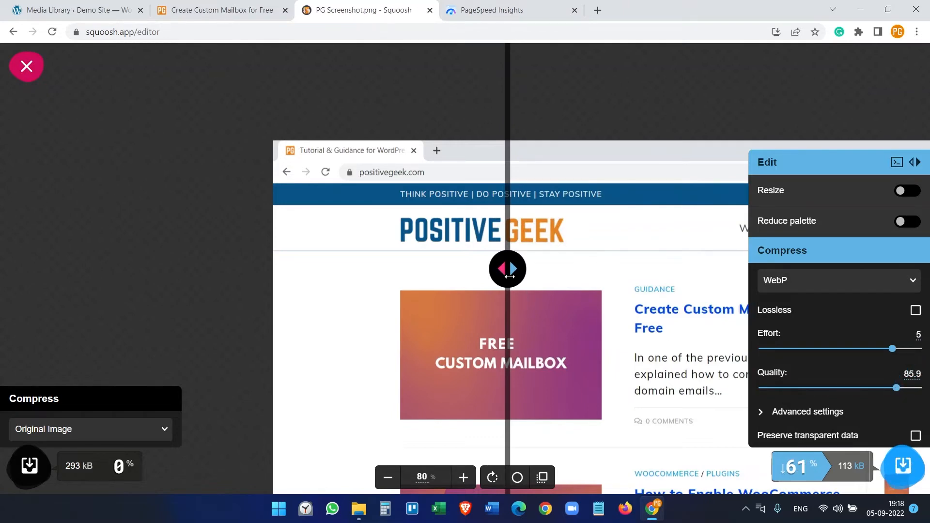
left_click_drag(507, 269, 488, 269)
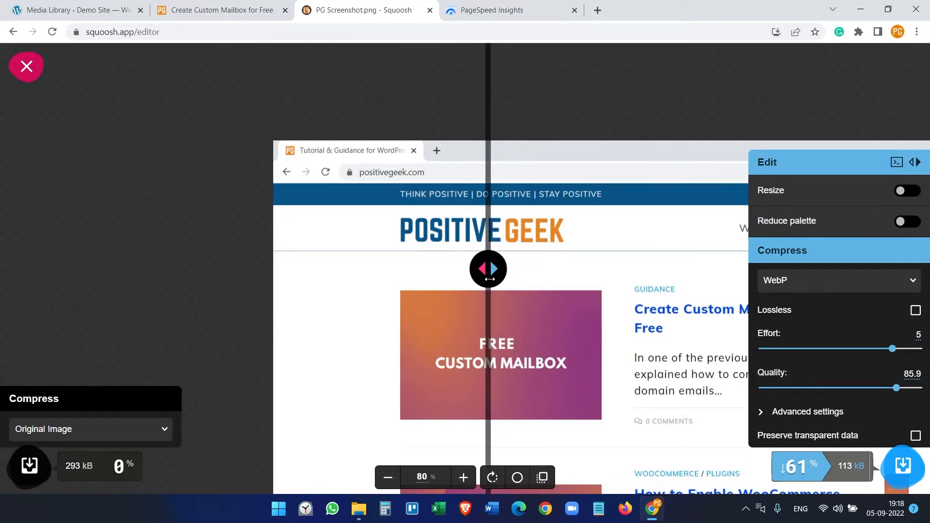
left_click_drag(487, 269, 390, 269)
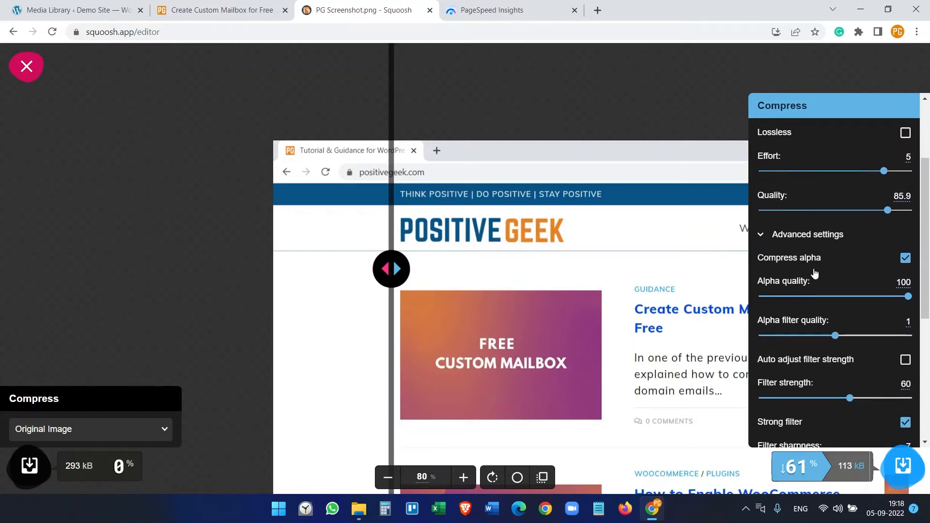
mouse_move(867, 309)
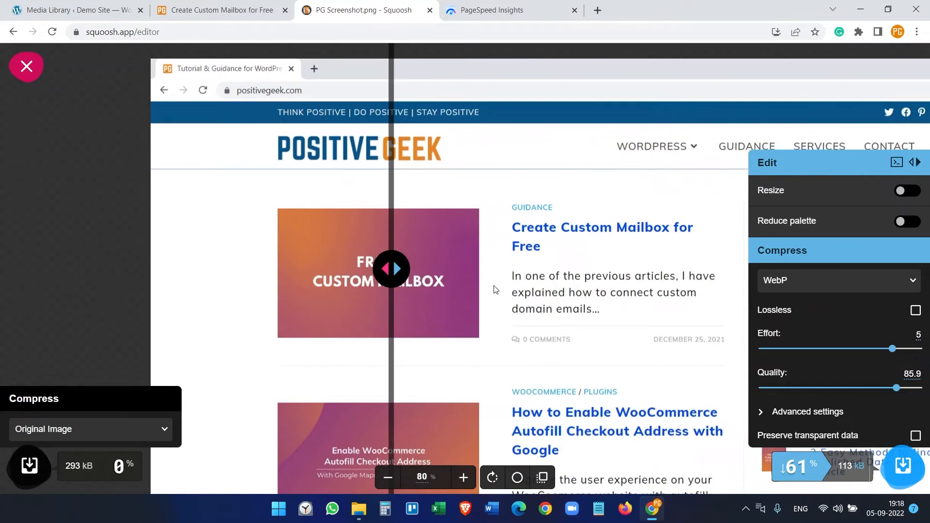
- Rotate the preview twice, download the 106 kB WebP output, and open the Downloads folder
left_click(492, 478)
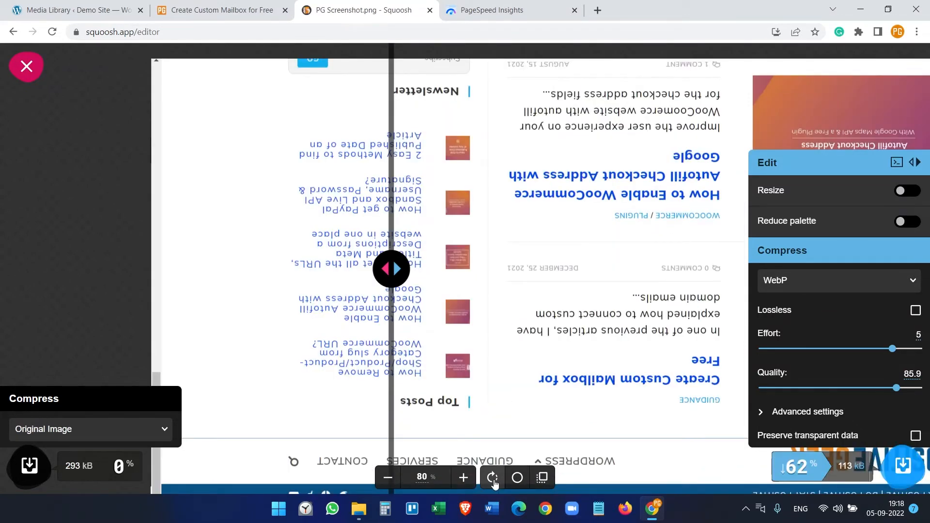
left_click(492, 478)
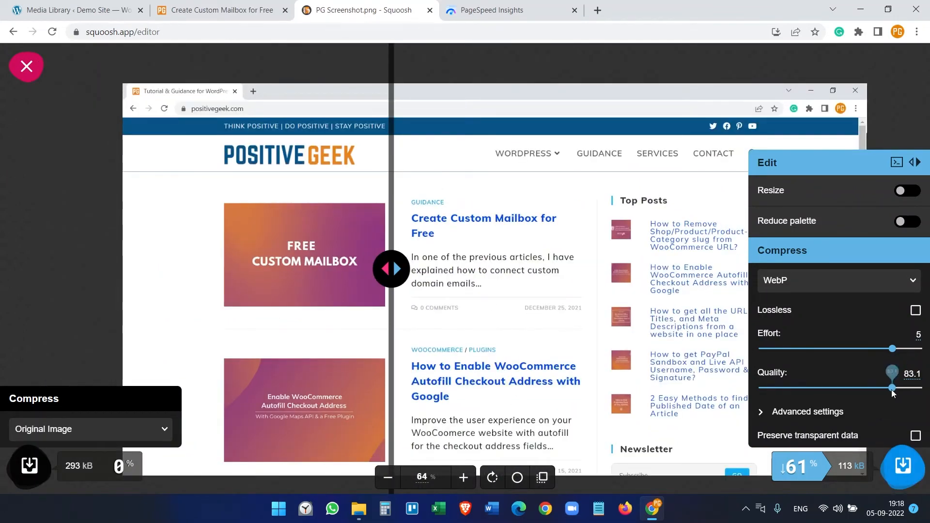
left_click(902, 465)
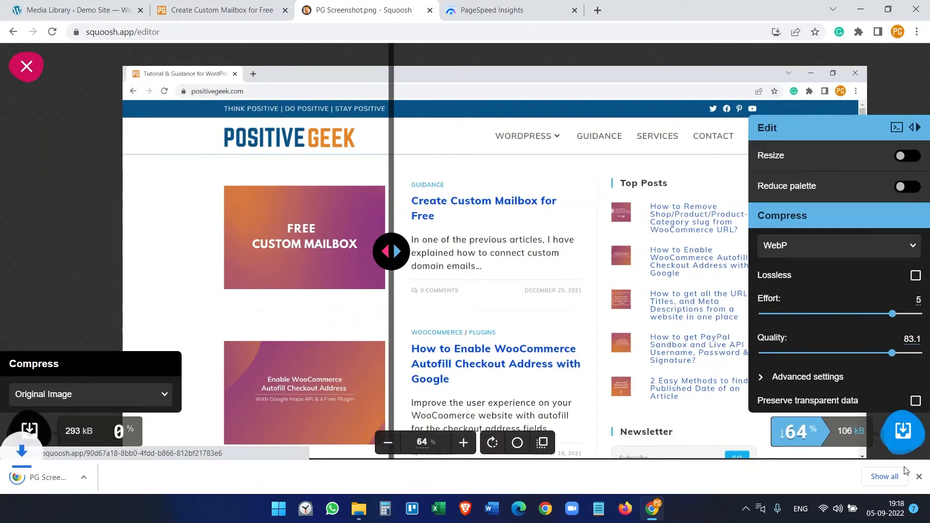
left_click(359, 509)
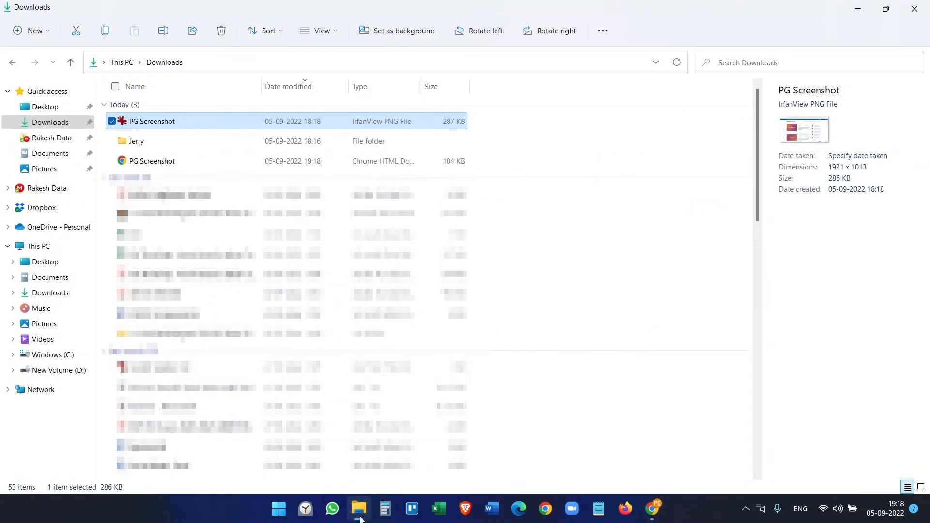
- Check the PG Screenshot file's properties confirm a 103 KB .webp, then minimize Explorer
left_click(151, 161)
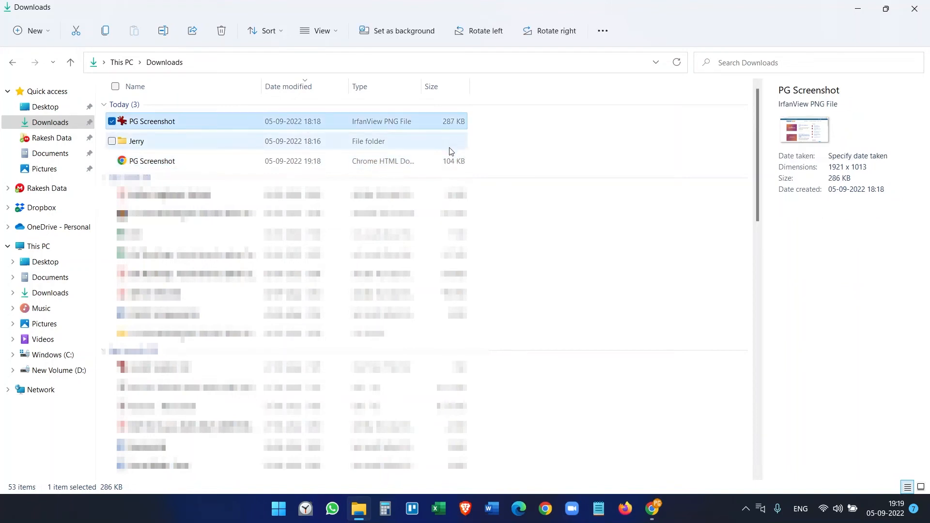
left_click(151, 161)
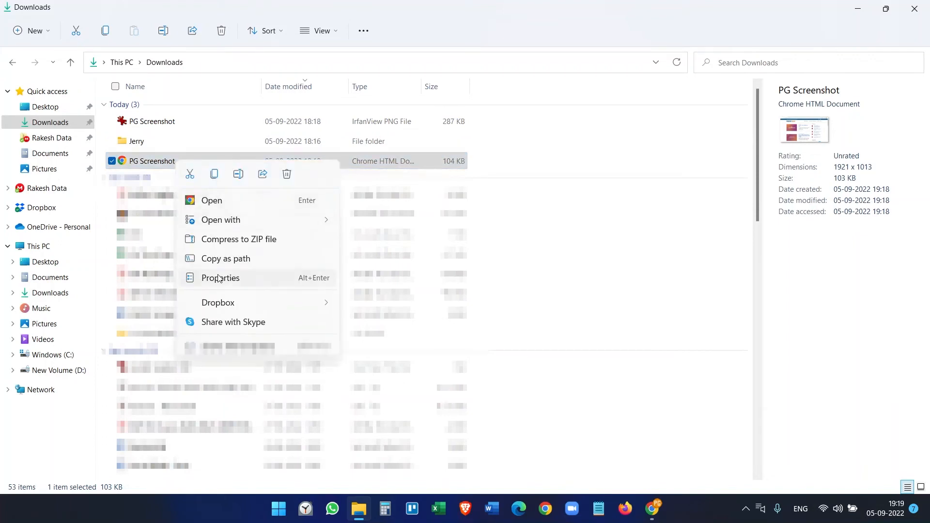
left_click(220, 278)
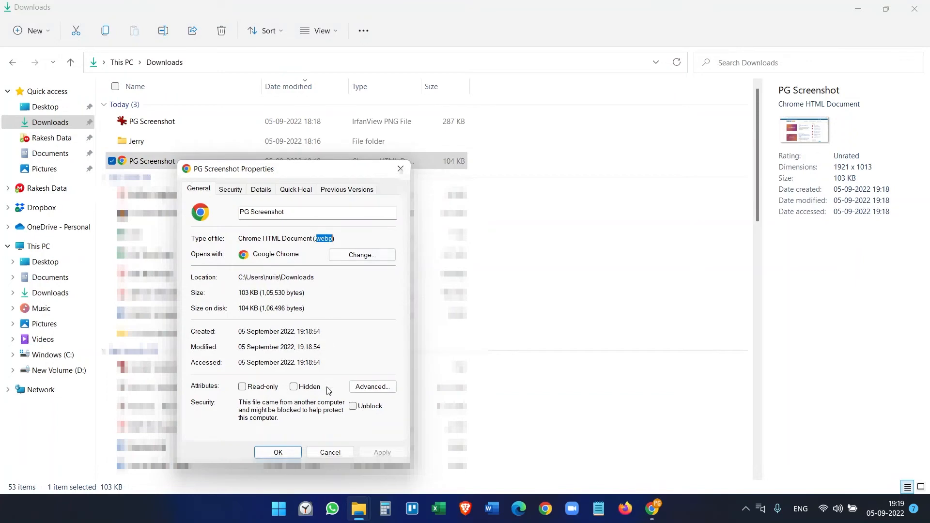
left_click(277, 451)
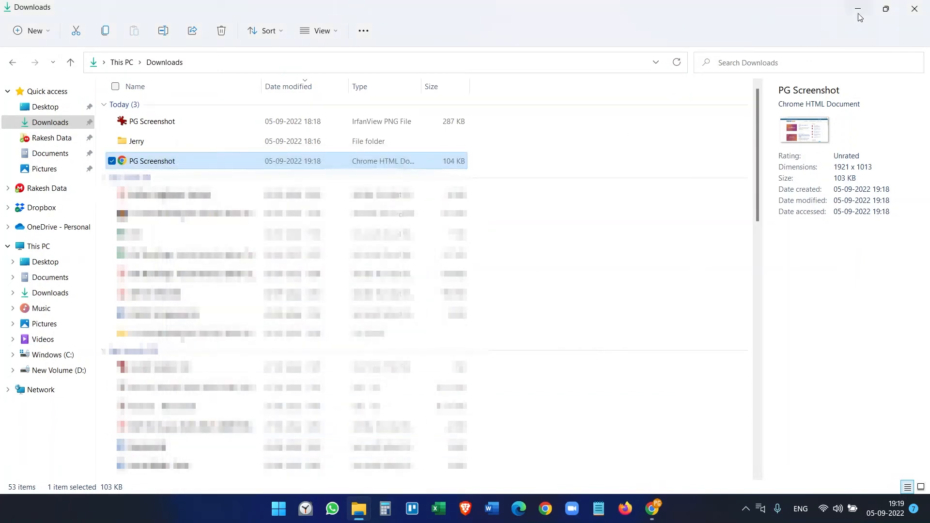
left_click(651, 508)
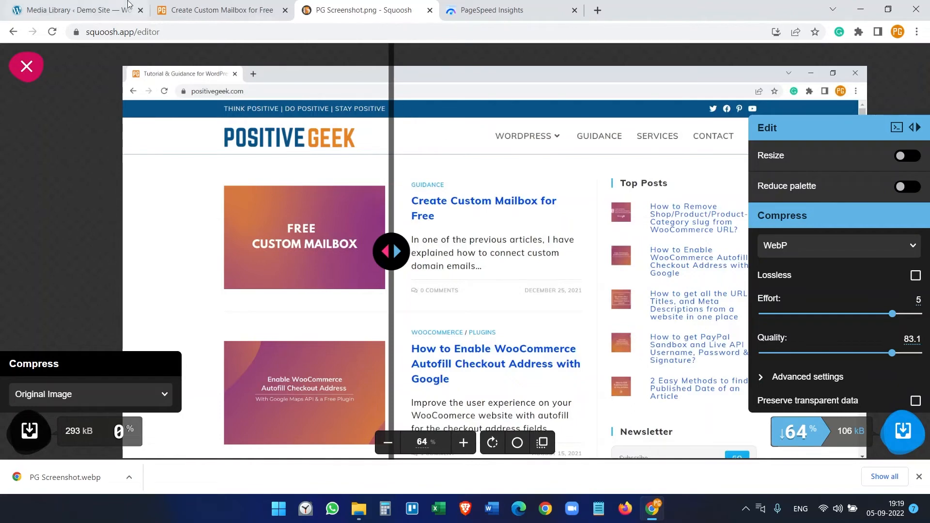
- In WordPress admin, add a new page and insert an empty Image block
left_click(71, 11)
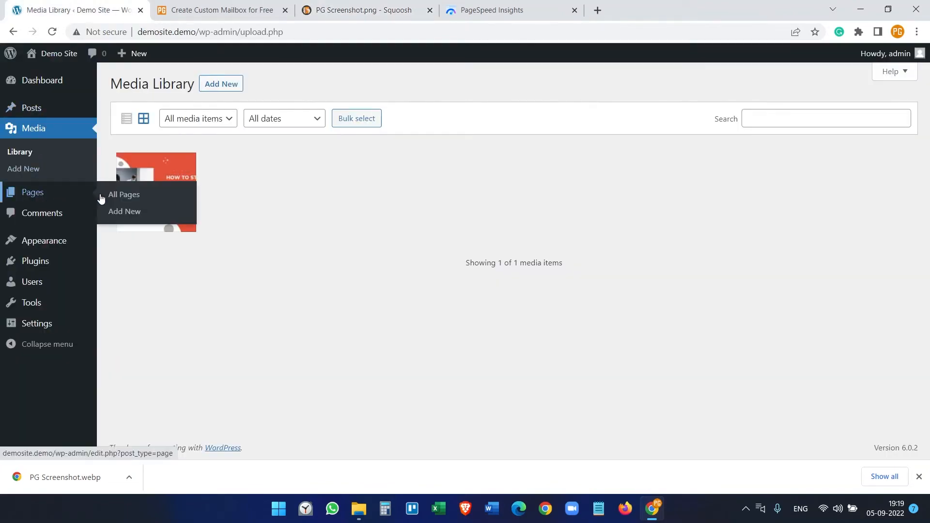
left_click(124, 211)
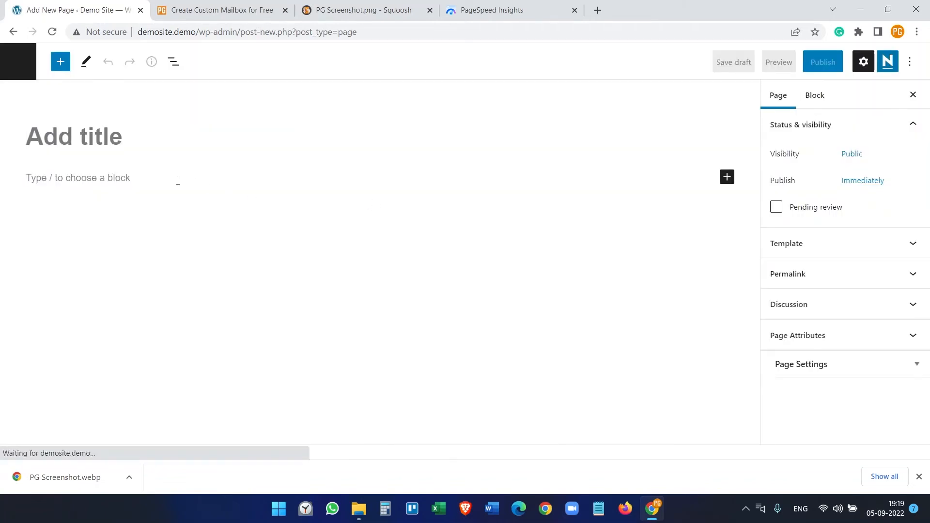
left_click(726, 177)
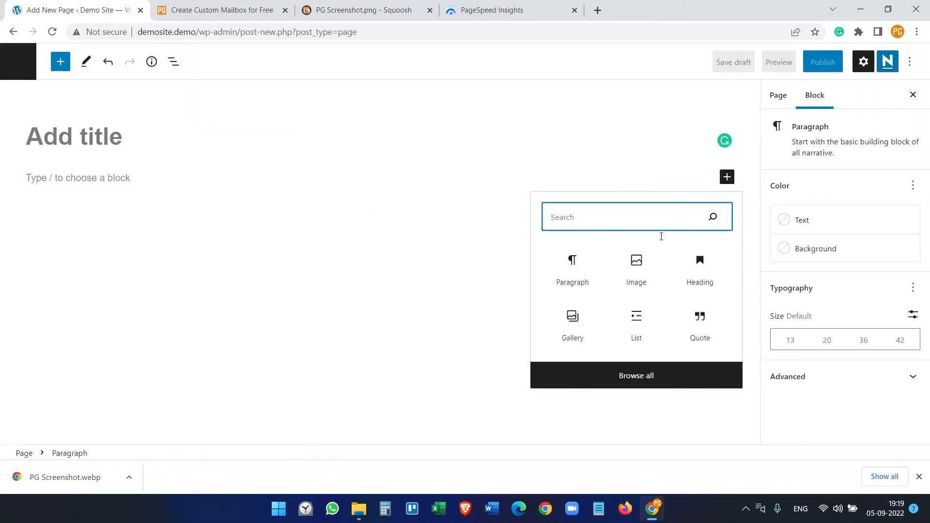
left_click(636, 268)
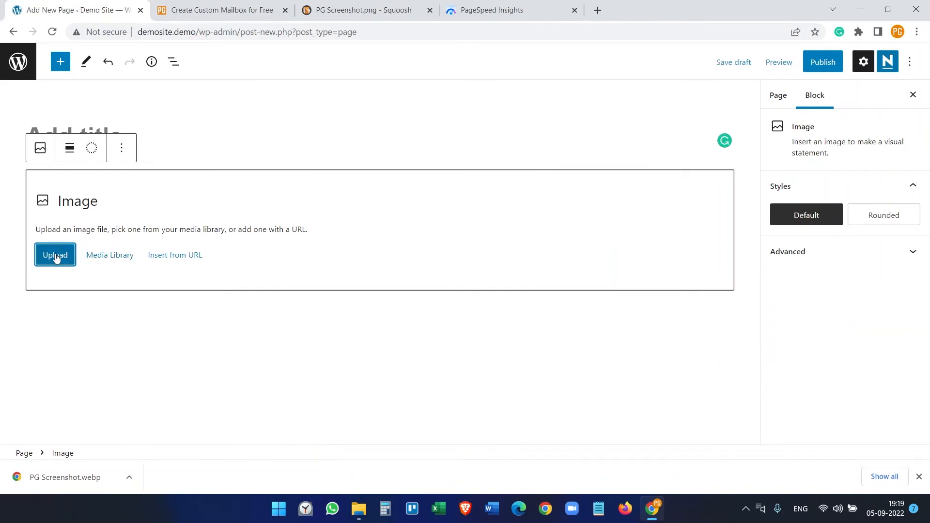
- Insert PG-Screenshot.webp (103 KB) from the Media Library into the page's Image block
left_click(55, 255)
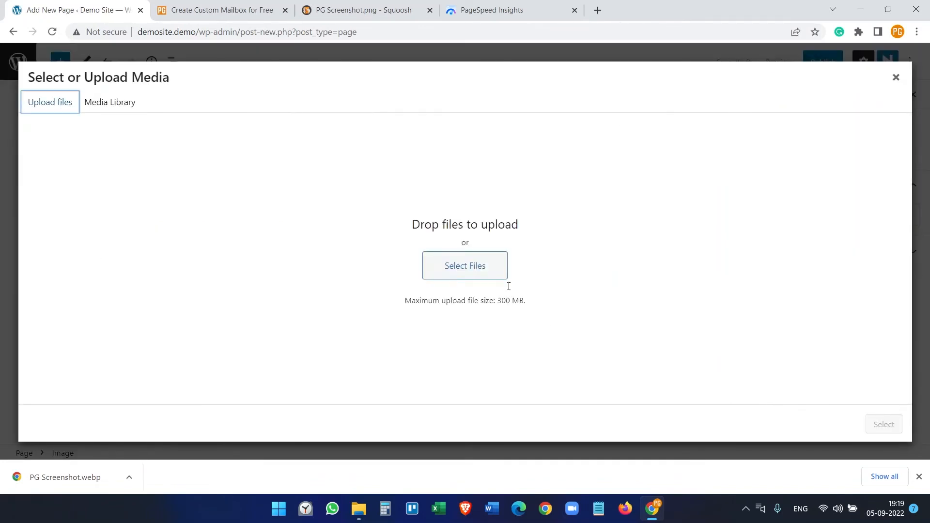
left_click(465, 265)
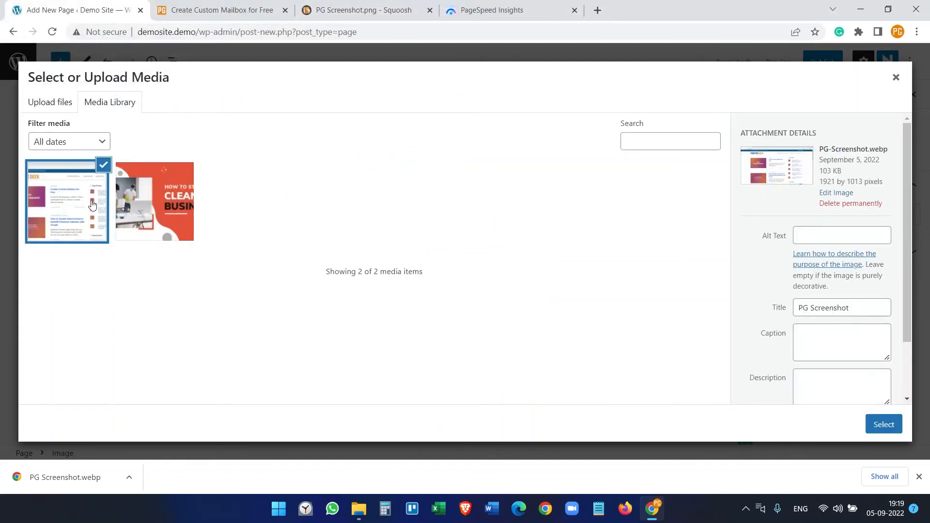
mouse_move(868, 147)
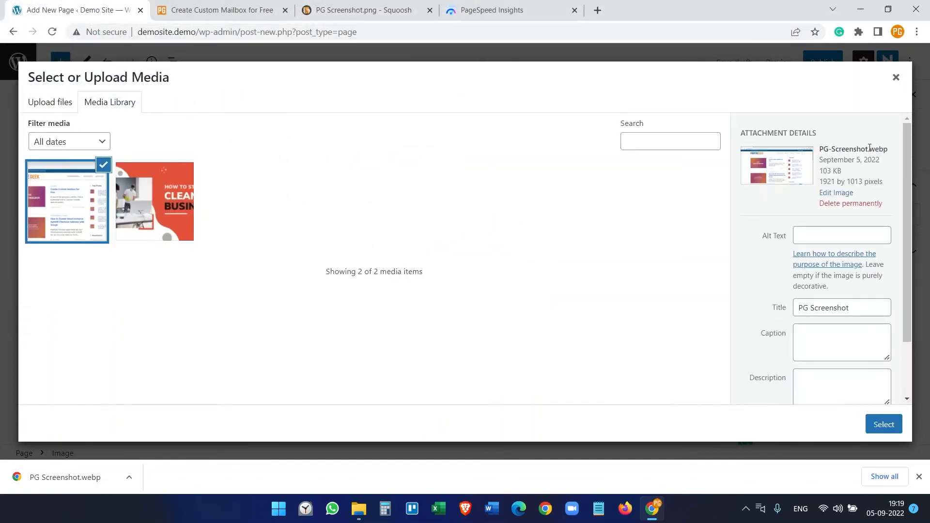
double_click(879, 149)
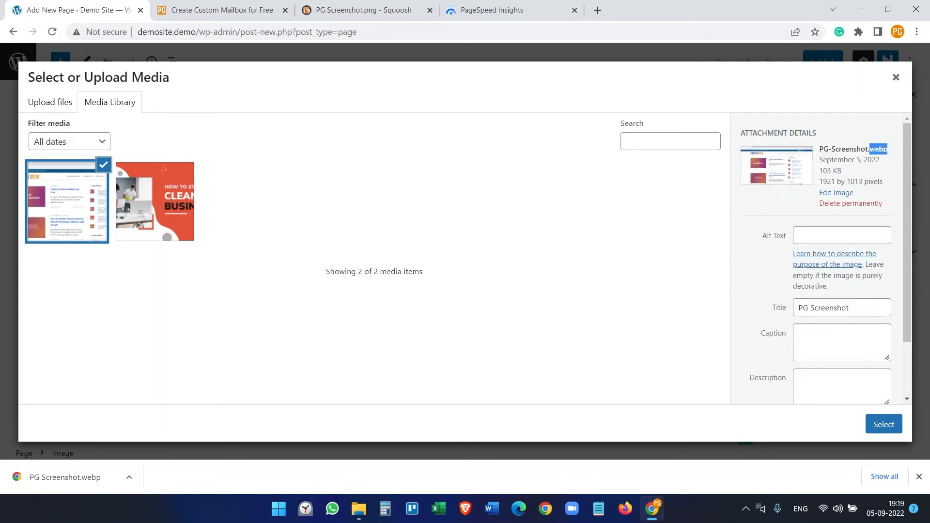
left_click(882, 424)
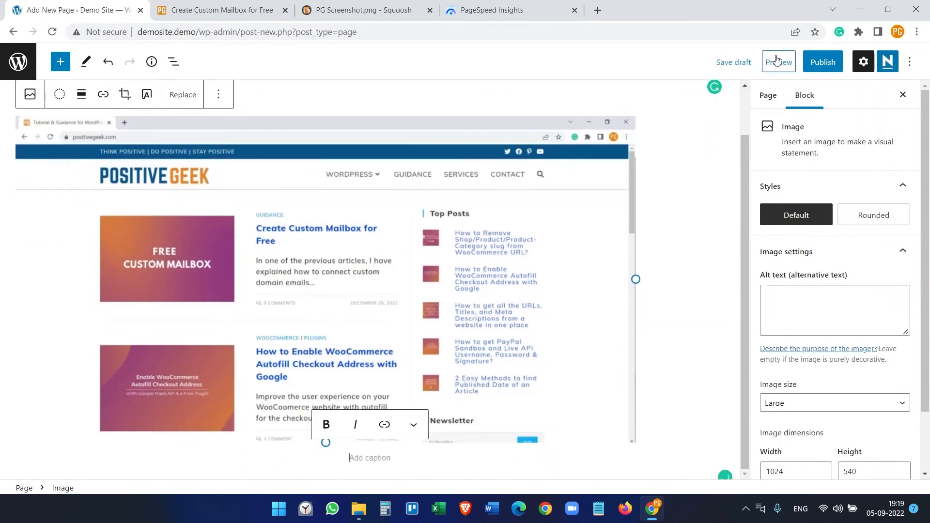
- Preview the unpublished page on the Demo Site and scroll through the rendered screenshot
left_click(778, 62)
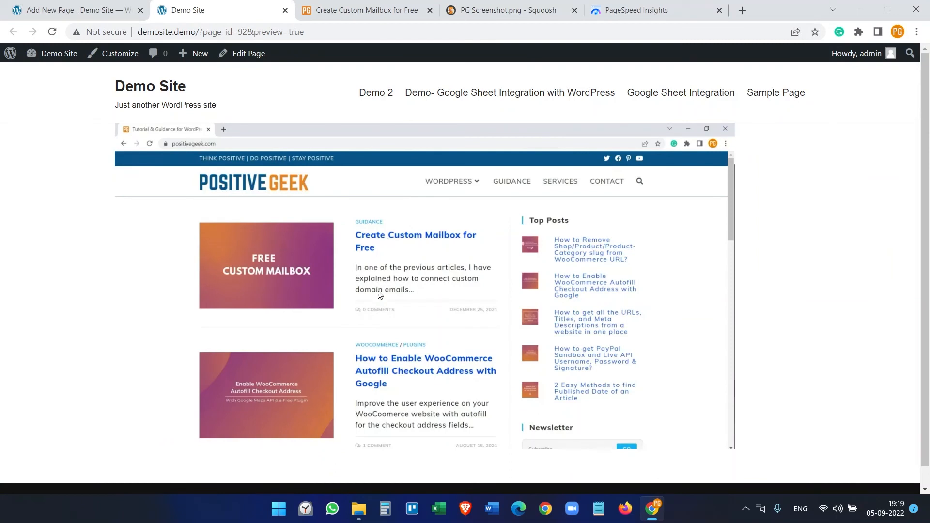
scroll("down", 3)
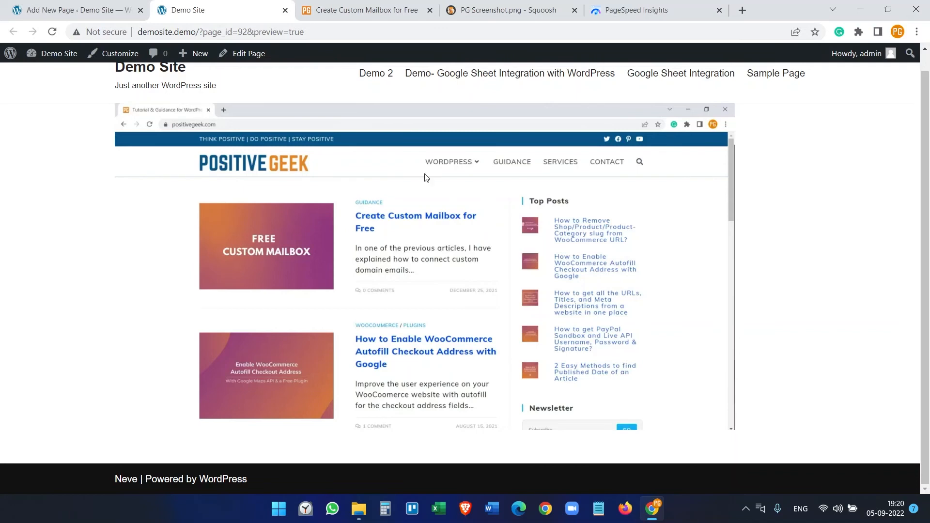
- Review Squoosh's Compress format list, keep WebP, and return to the Positive Geek mailbox article
left_click(510, 10)
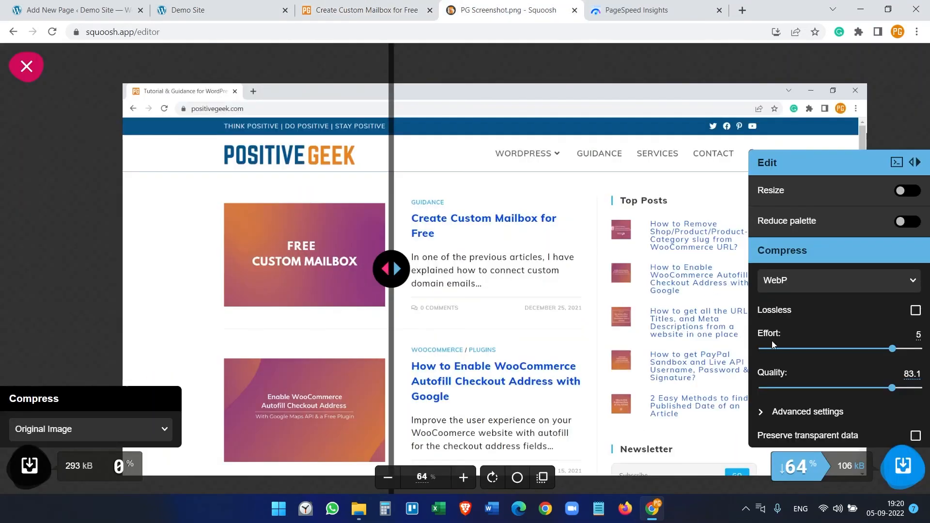
left_click(836, 280)
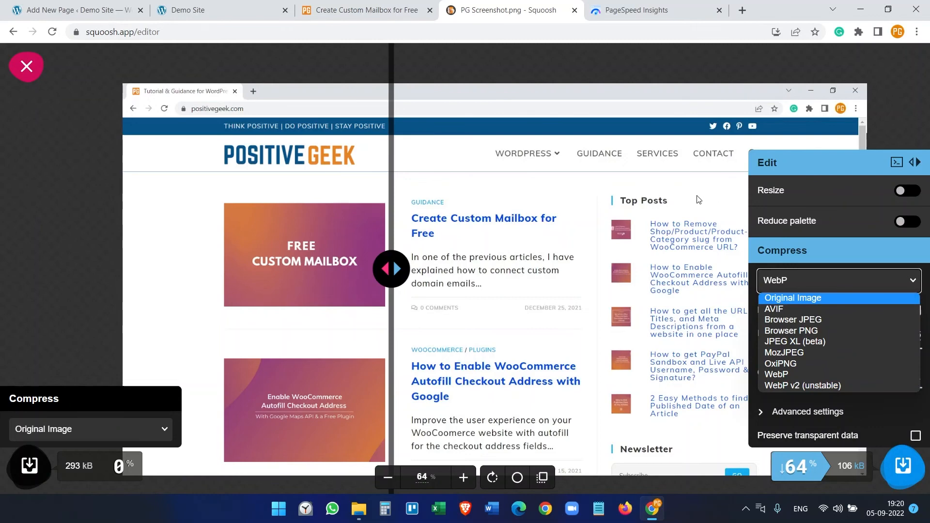
mouse_move(742, 281)
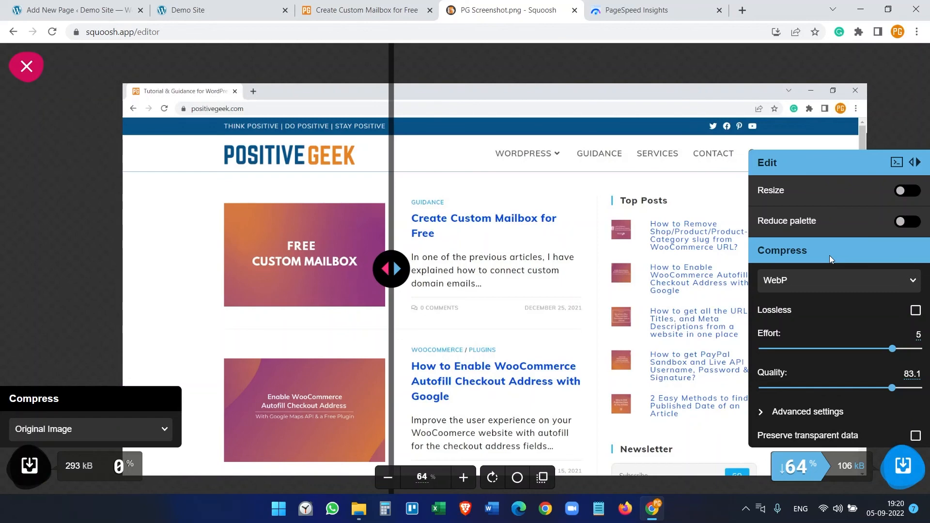
mouse_move(829, 285)
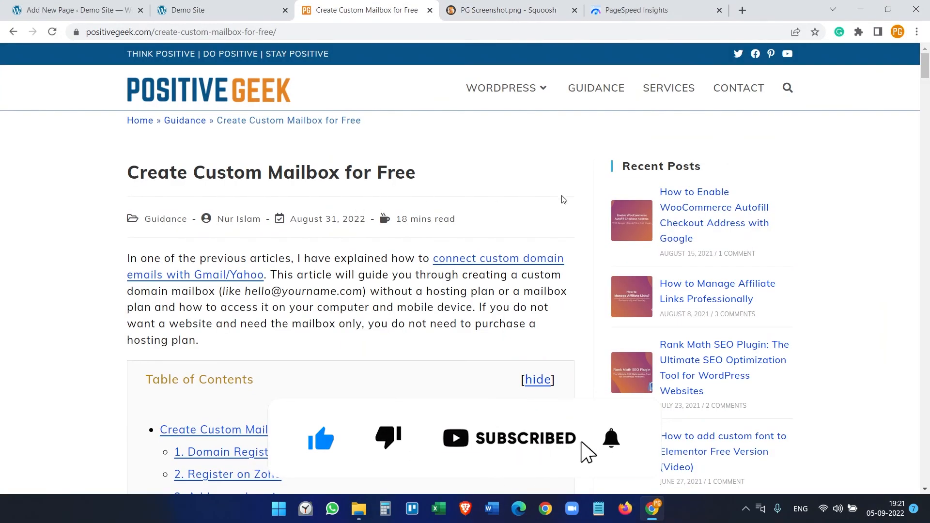
left_click(610, 438)
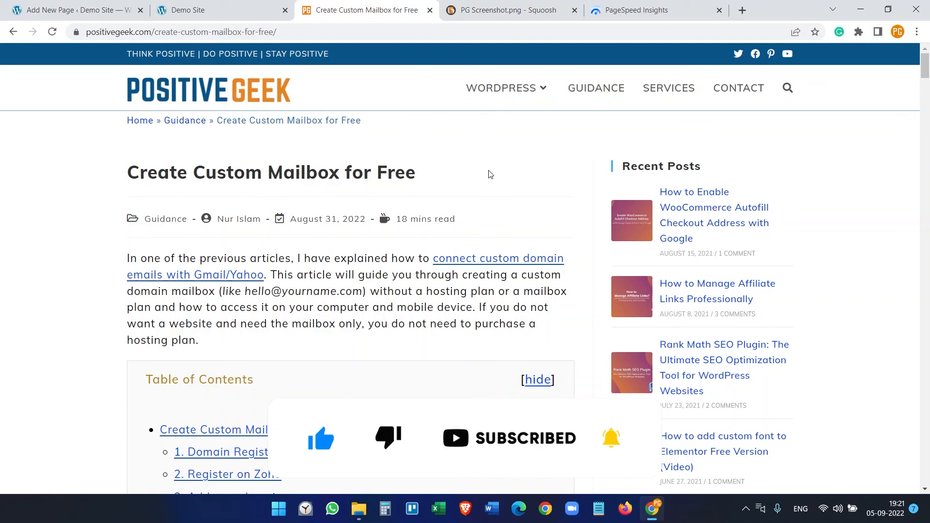